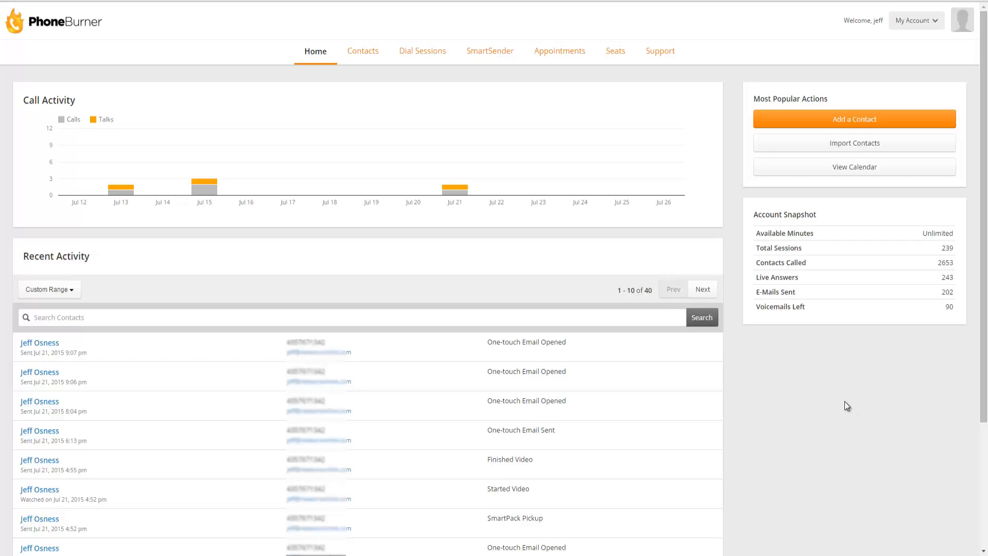
pyautogui.moveTo(850, 408)
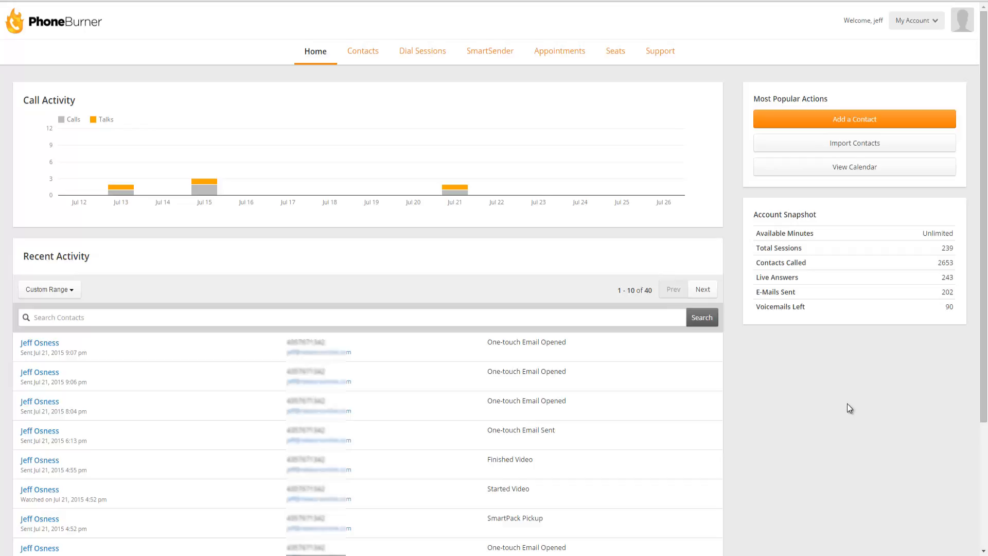
# Go to Contacts and open the Manage Tags page from the settings gear
pyautogui.click(363, 51)
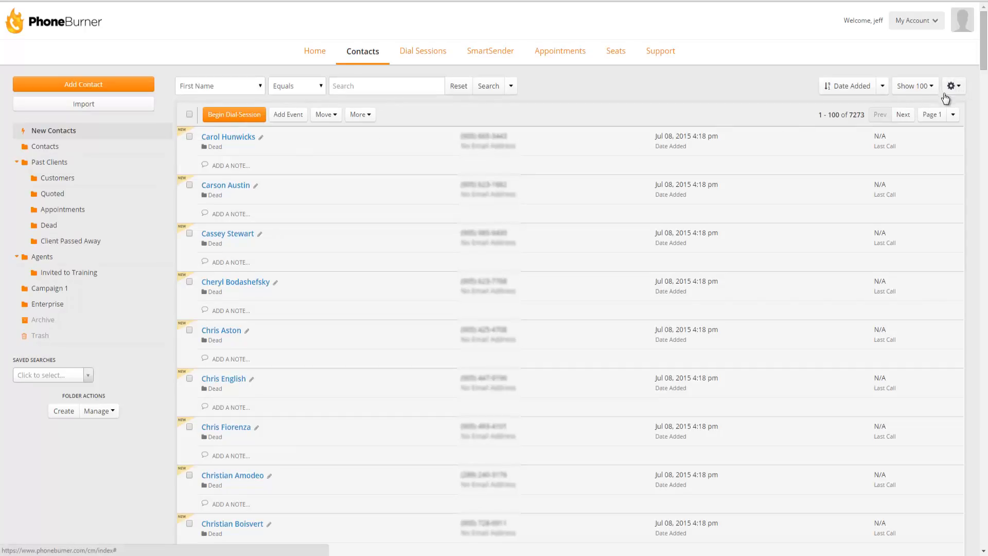
pyautogui.click(953, 85)
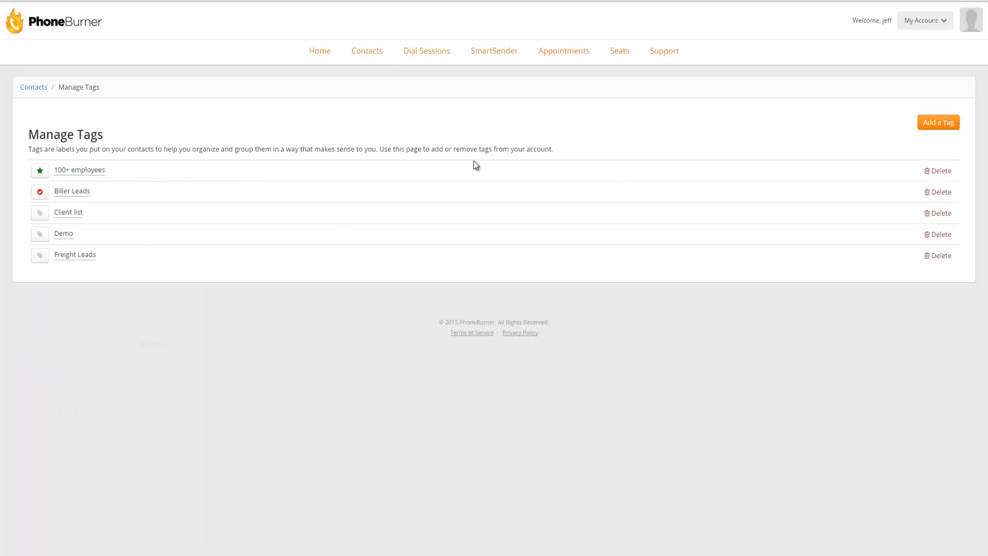
pyautogui.moveTo(927, 146)
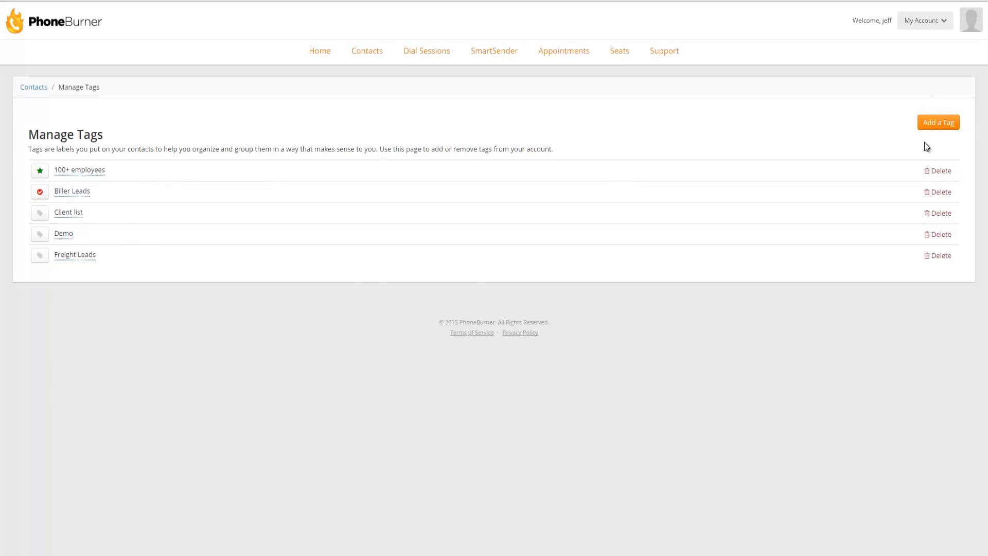
pyautogui.moveTo(945, 145)
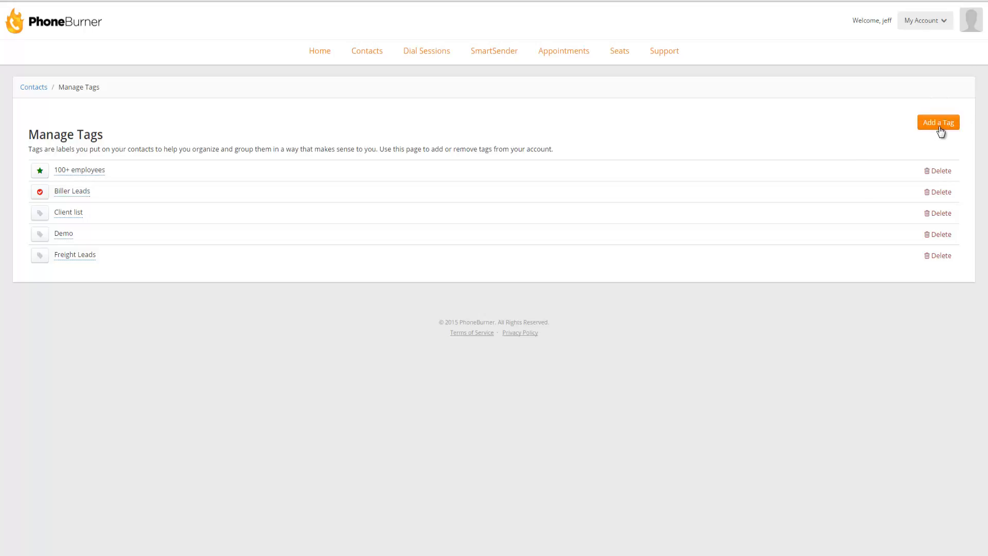
# Add a new tag named Enterprise to the tag list
pyautogui.click(939, 122)
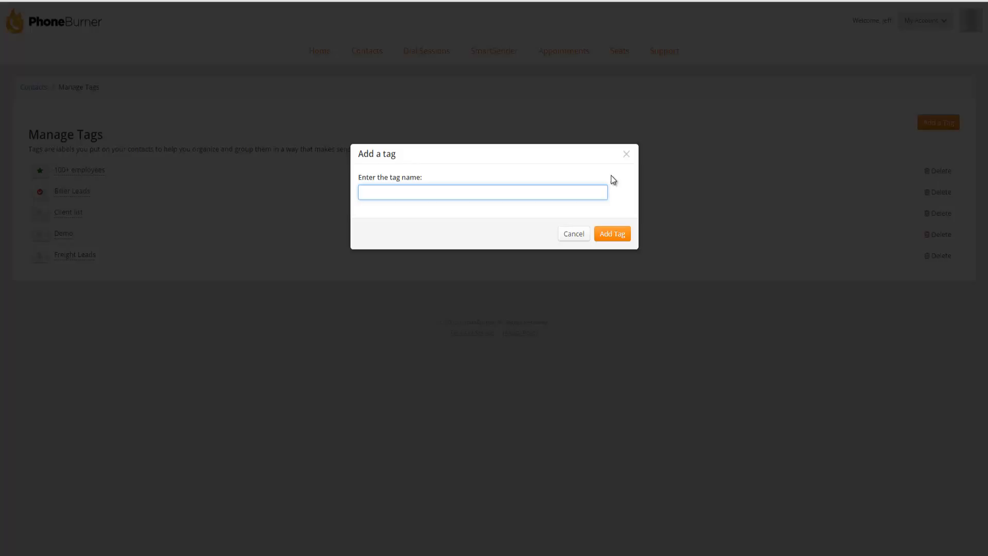
pyautogui.write('Enter')
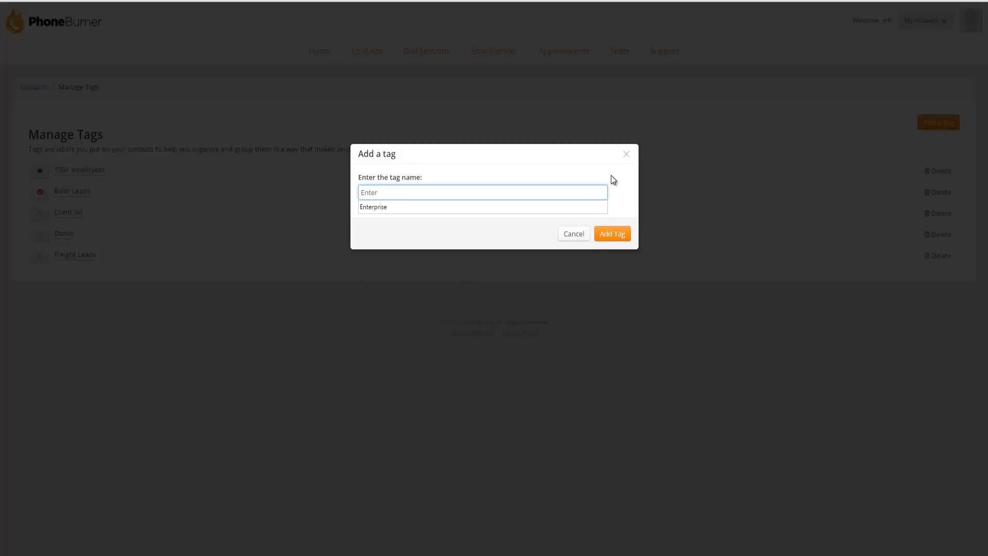
pyautogui.click(372, 206)
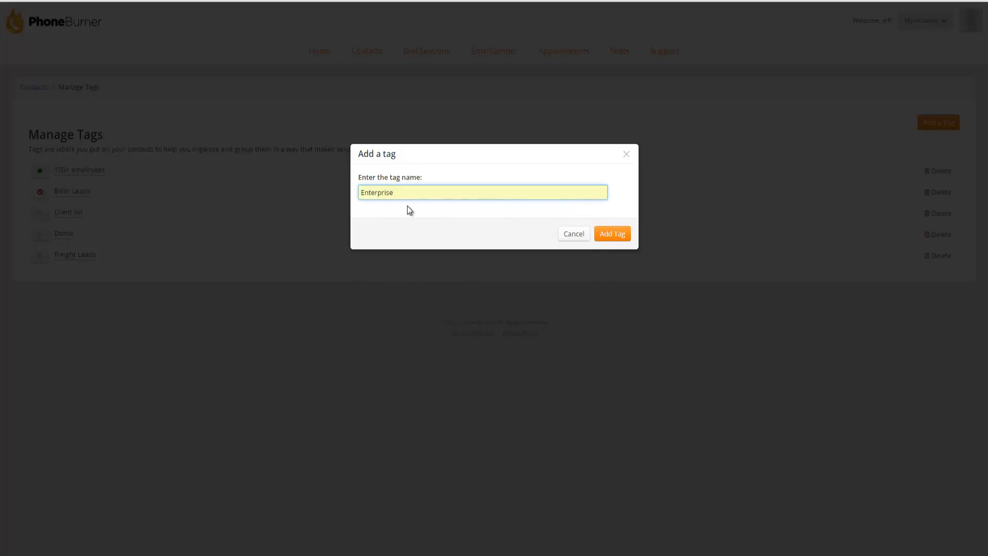
pyautogui.click(612, 234)
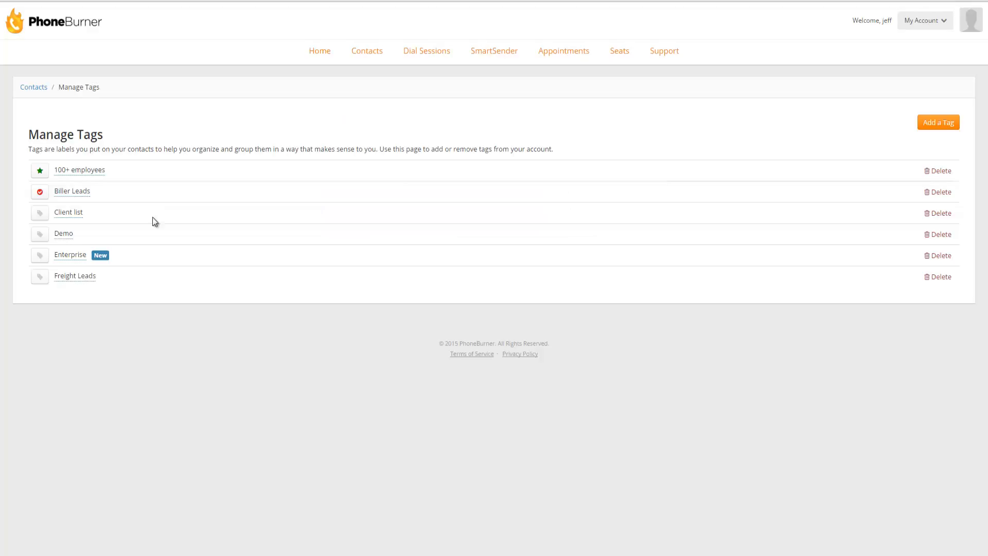
pyautogui.moveTo(139, 260)
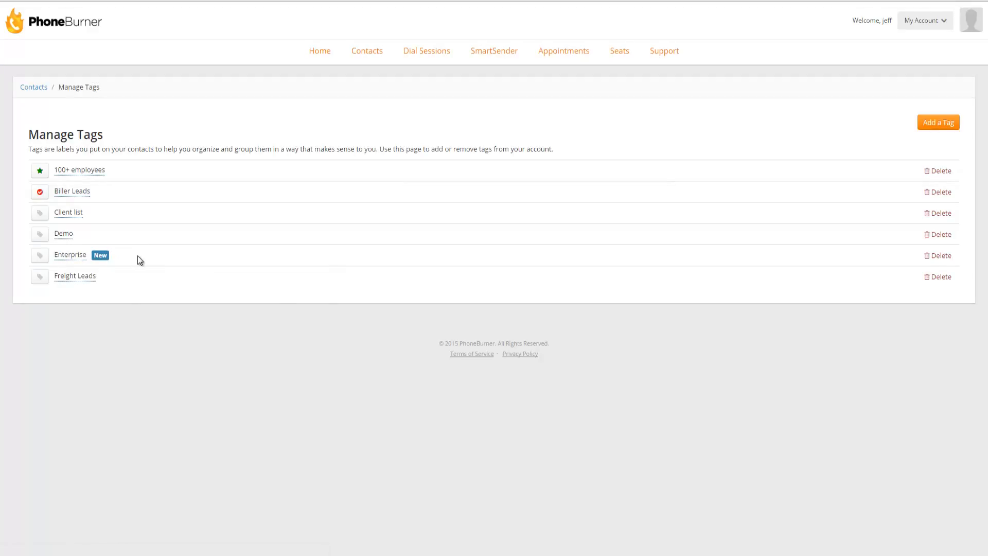
pyautogui.moveTo(109, 268)
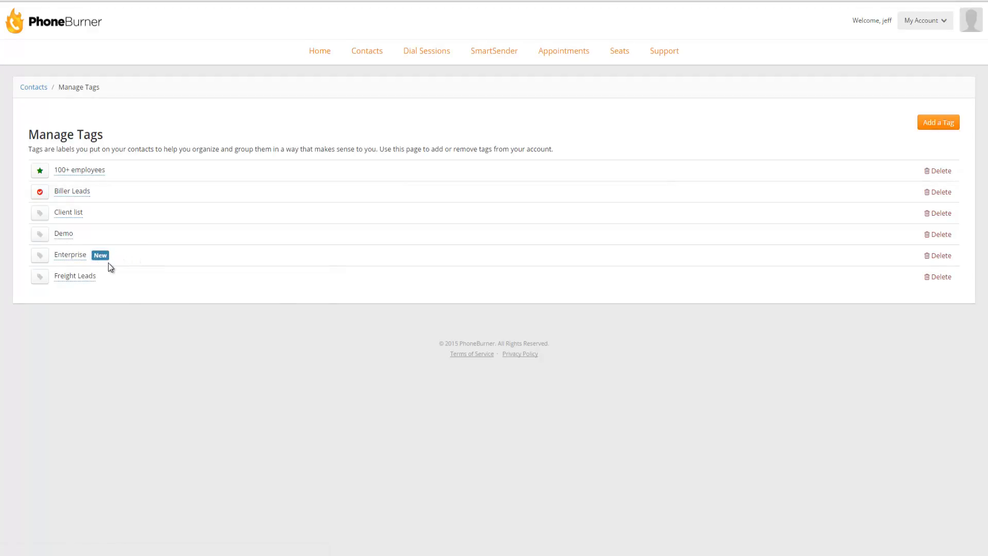
pyautogui.moveTo(126, 250)
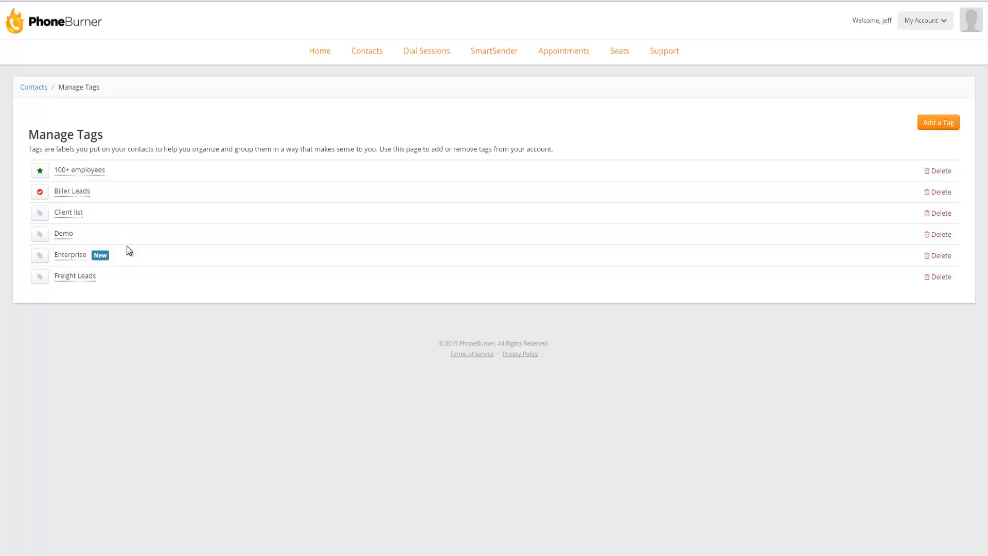
pyautogui.moveTo(49, 246)
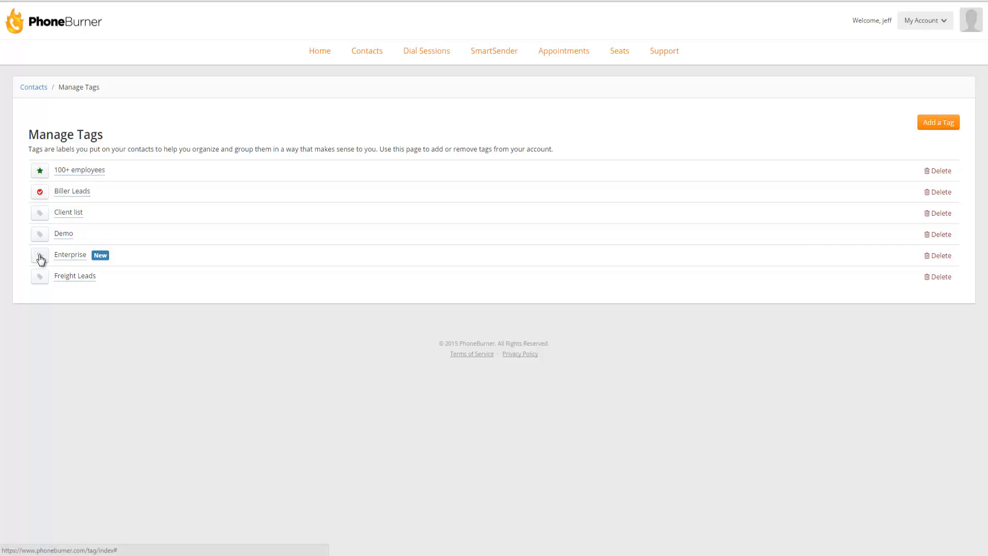
# Give the Enterprise tag a yellow colour and an icon in place of the grey default
pyautogui.click(40, 256)
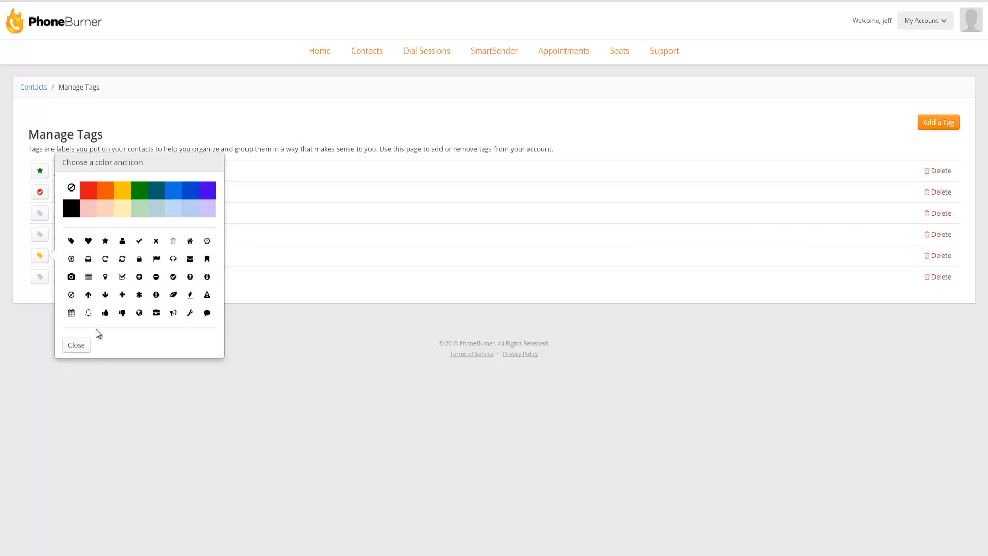
pyautogui.moveTo(92, 326)
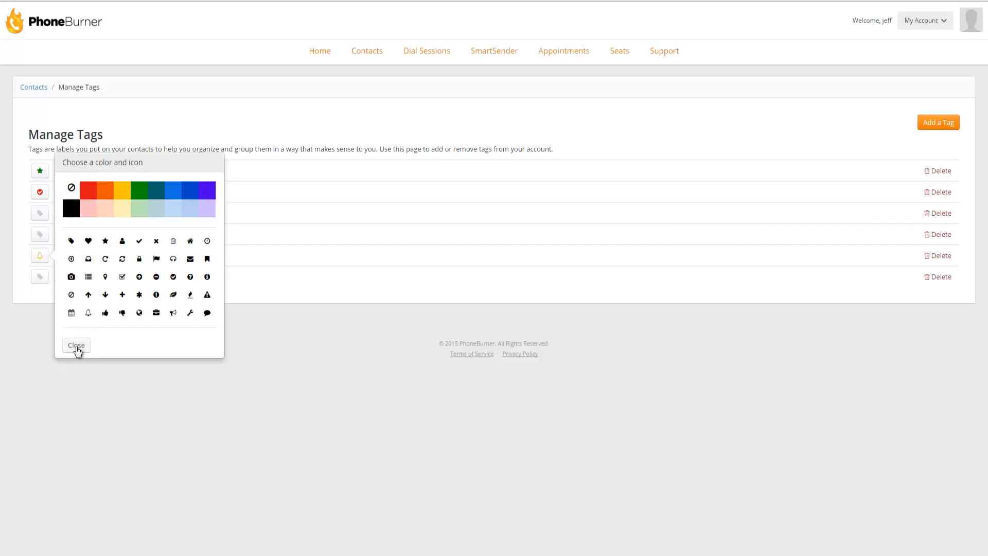
pyautogui.click(75, 344)
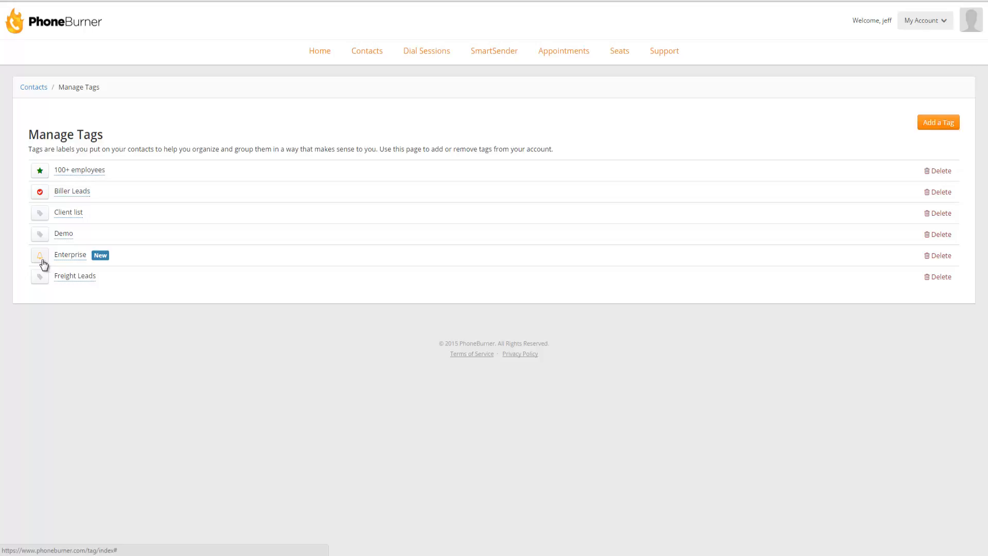
pyautogui.moveTo(309, 282)
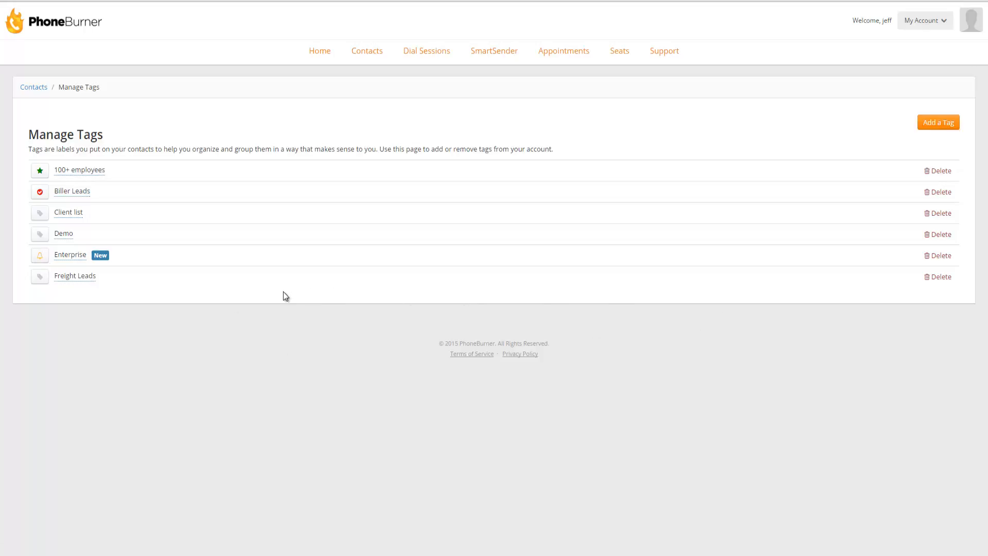
pyautogui.moveTo(274, 295)
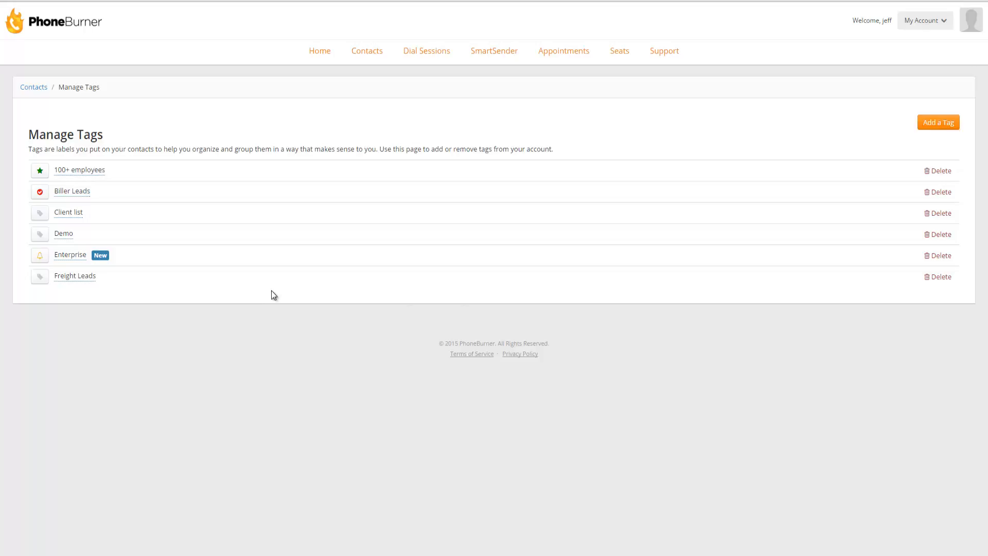
pyautogui.moveTo(272, 288)
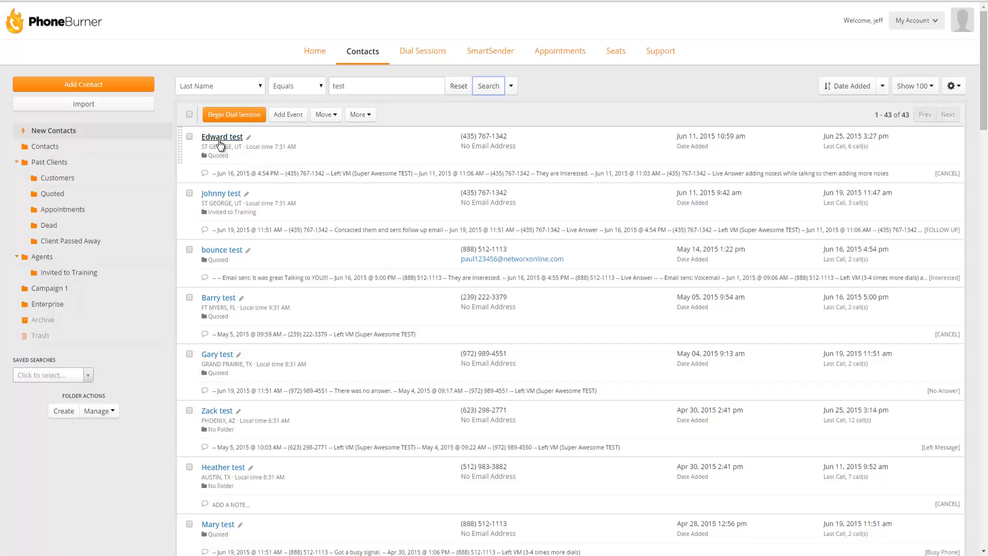
# On Edward test's record, replace the Biller Leads tag with Enterprise
pyautogui.click(221, 136)
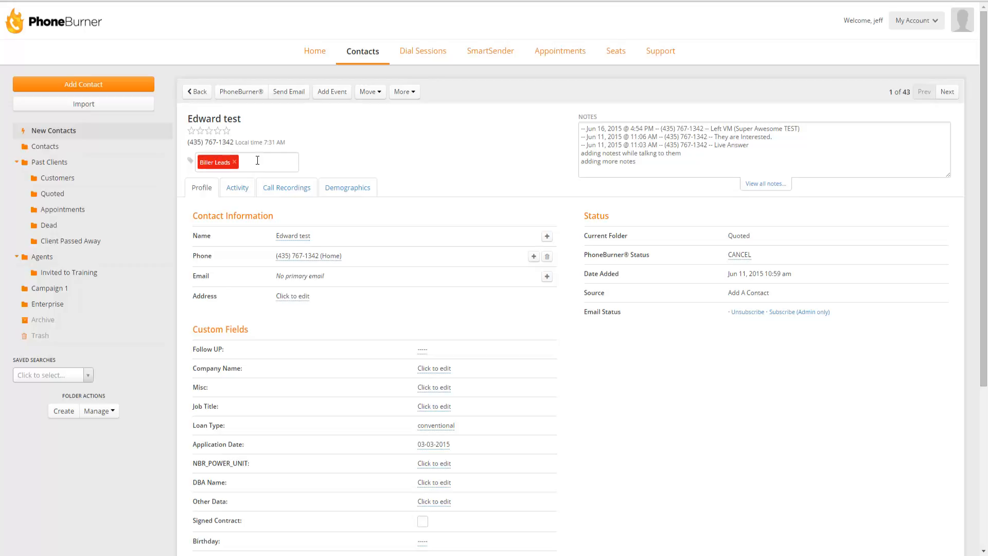
pyautogui.moveTo(238, 168)
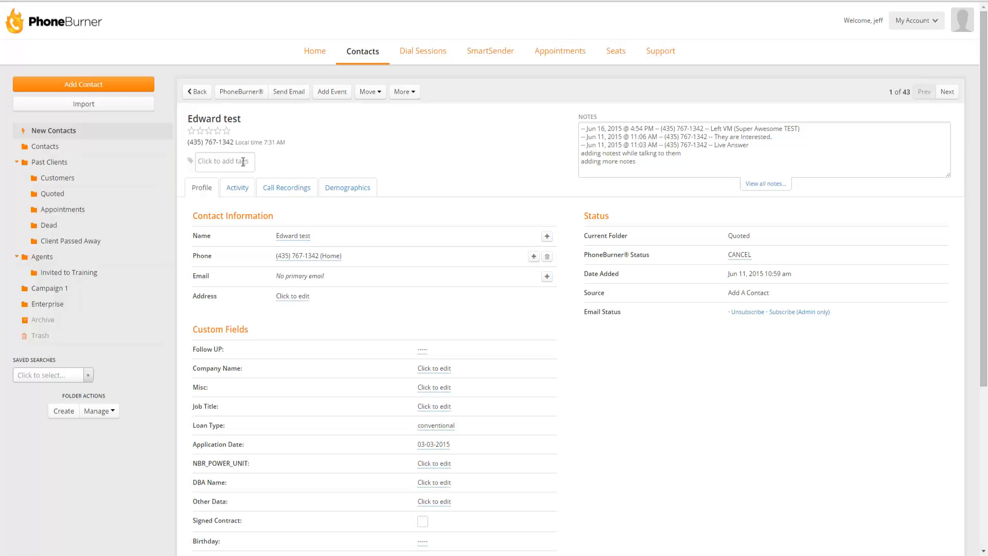
pyautogui.click(224, 162)
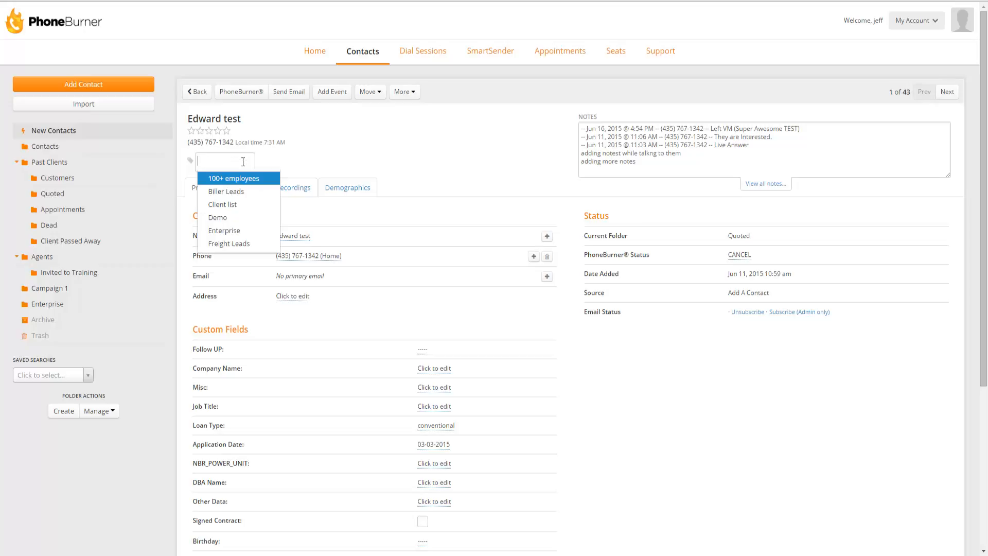
pyautogui.moveTo(226, 191)
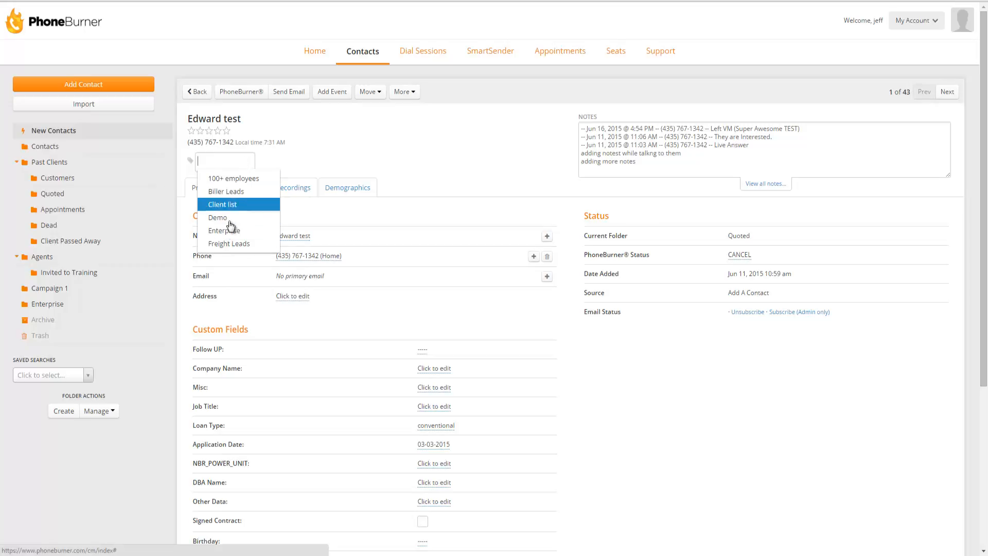
pyautogui.click(224, 231)
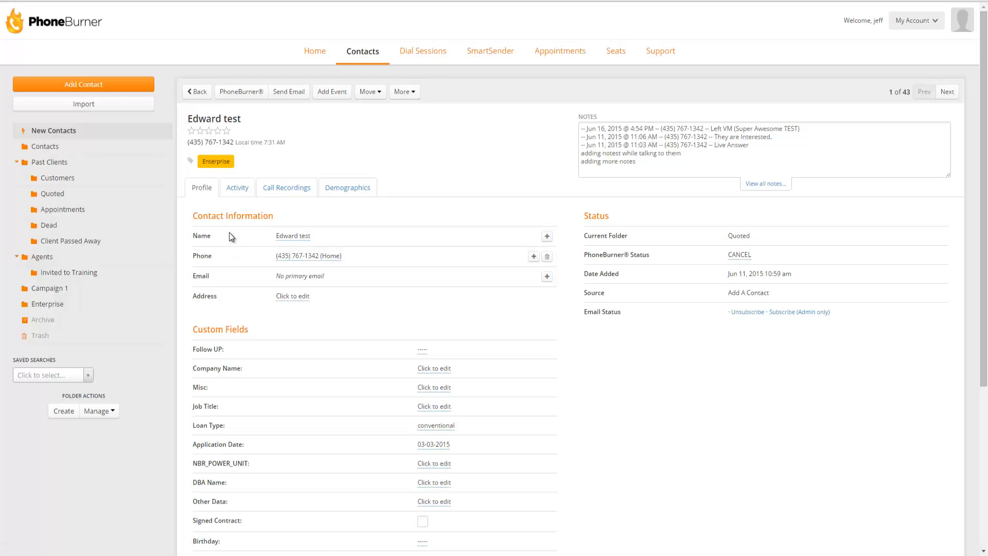
pyautogui.click(215, 162)
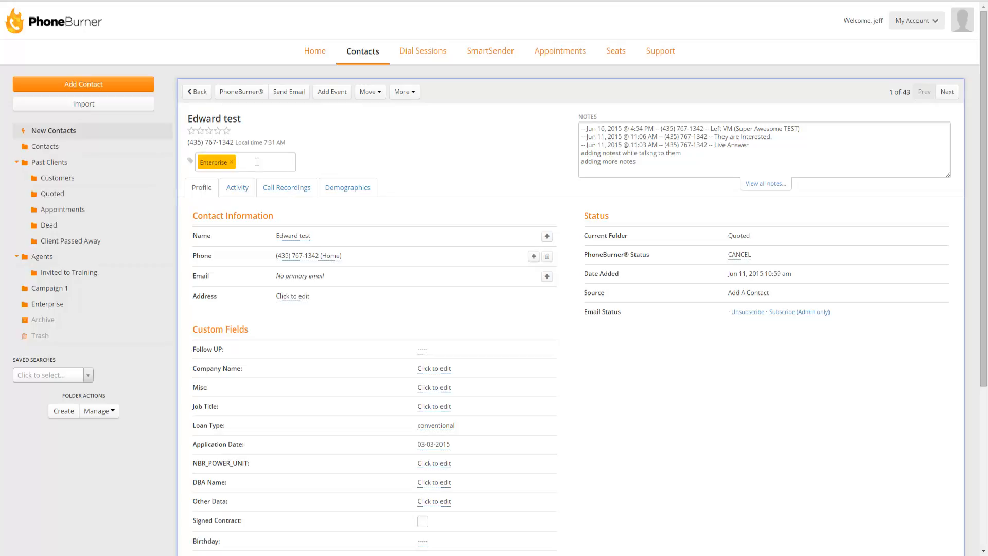
# Add a second tag, Referral, to the Edward test contact
pyautogui.click(258, 162)
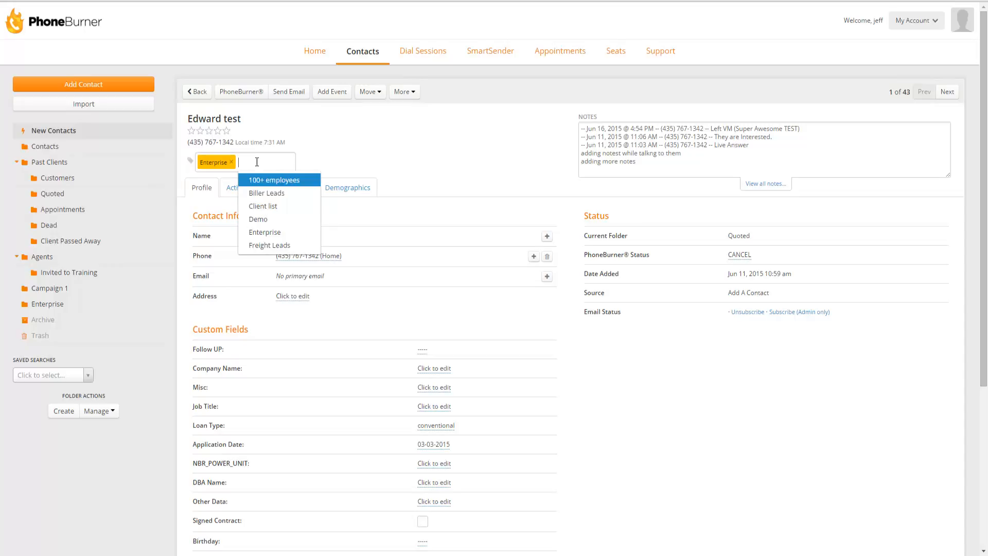
pyautogui.write('Referral')
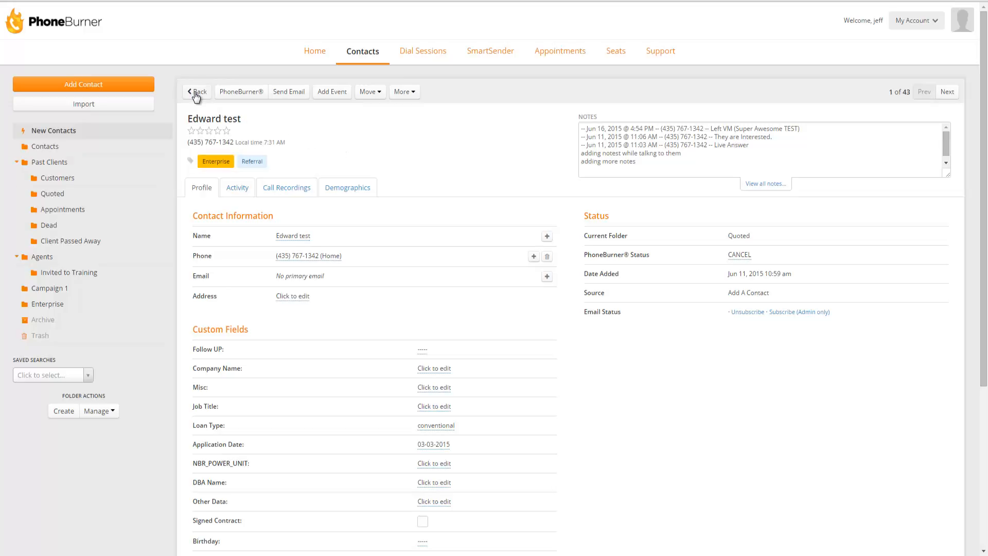
# Back in the list, start Add/Remove Tags for Edward, Johnny and bounce test
pyautogui.click(198, 91)
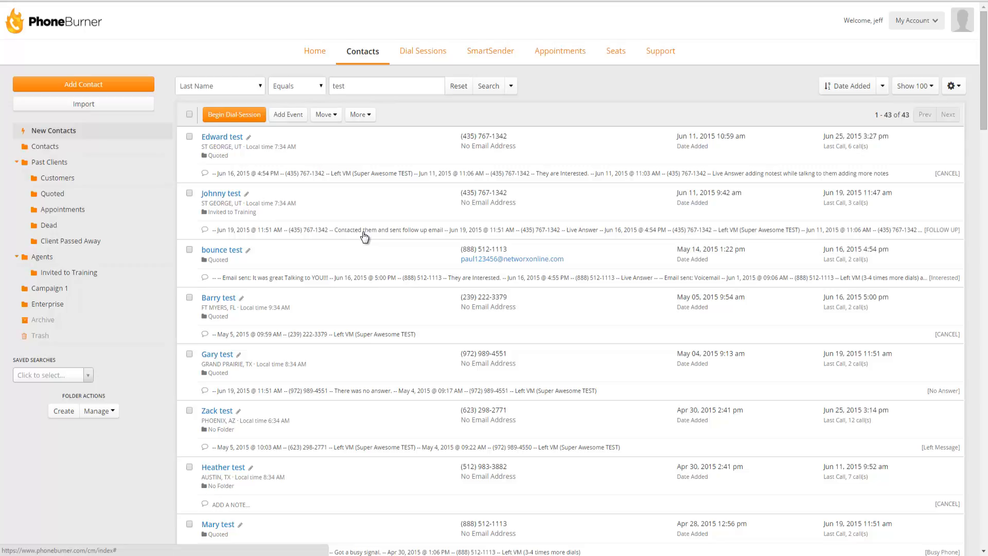
pyautogui.moveTo(322, 235)
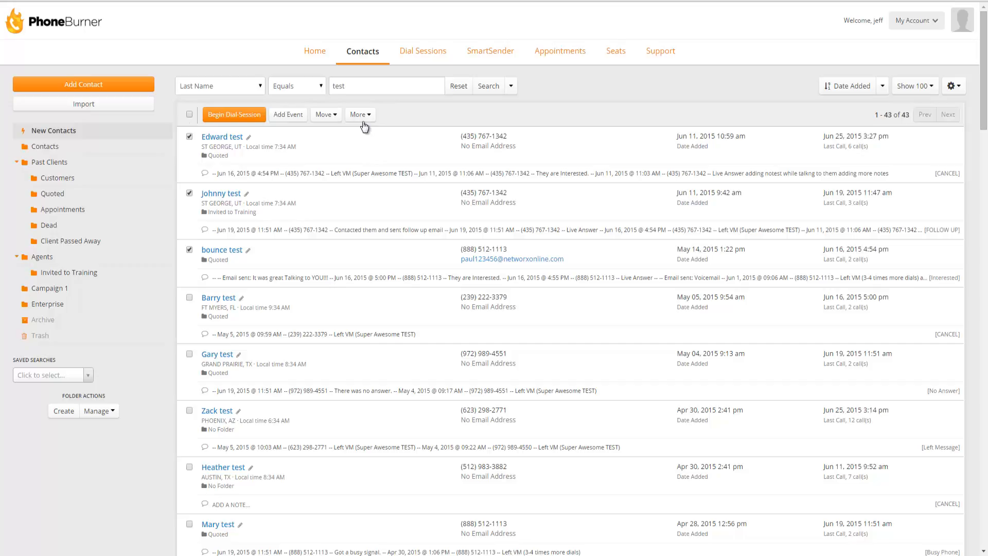
pyautogui.click(359, 114)
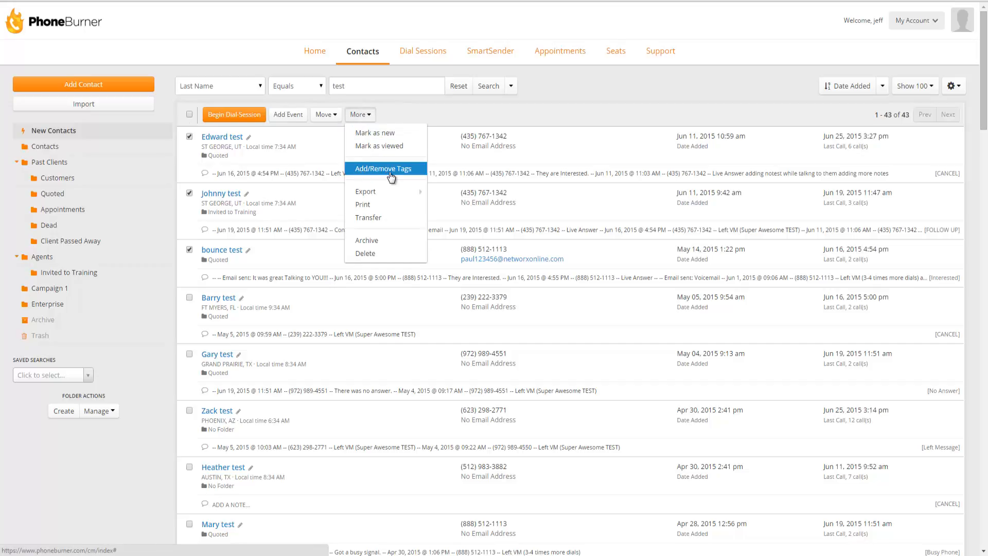
pyautogui.click(383, 168)
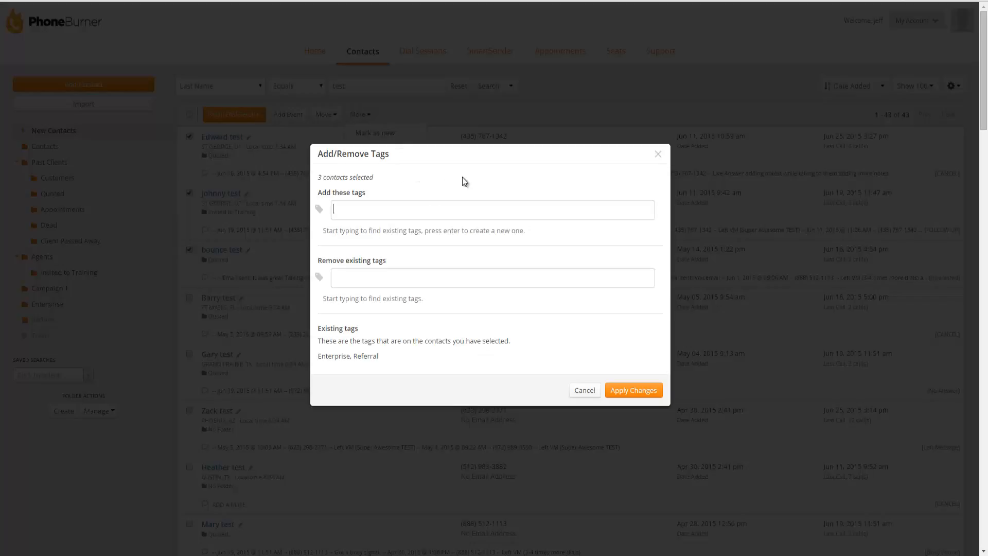
pyautogui.moveTo(471, 186)
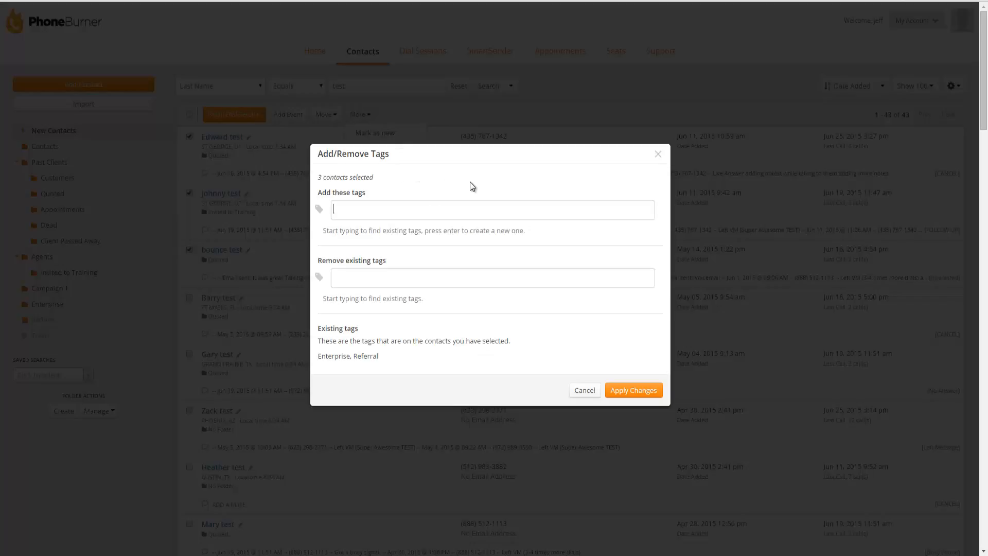
pyautogui.moveTo(356, 195)
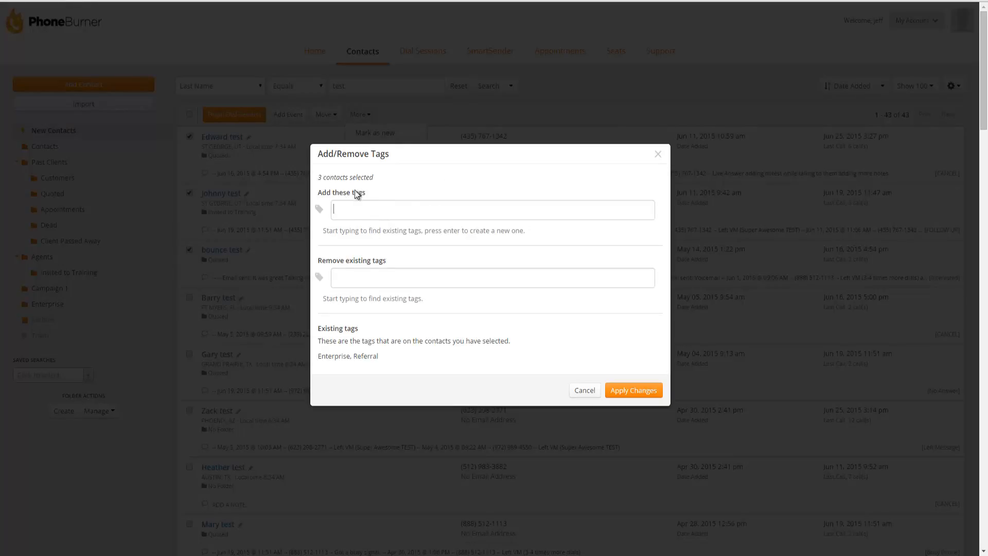
pyautogui.moveTo(401, 189)
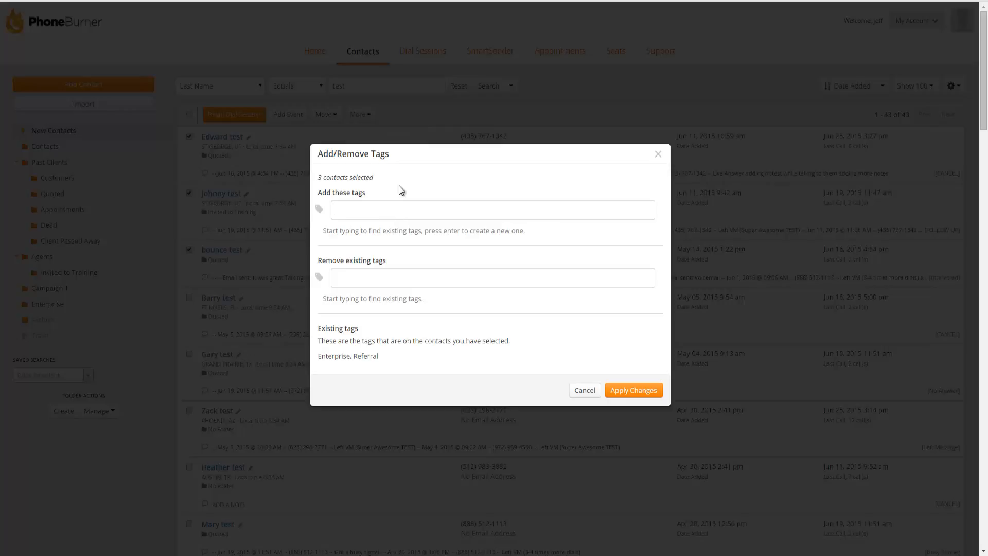
pyautogui.moveTo(403, 188)
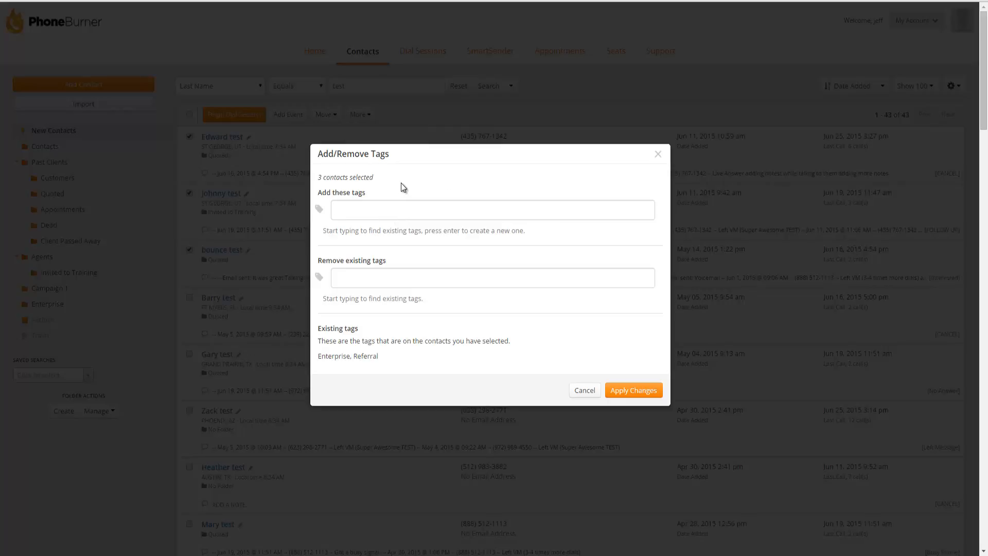
# Bulk-add Referral and remove 100+ employees on the three contacts, then apply
pyautogui.write('ref')
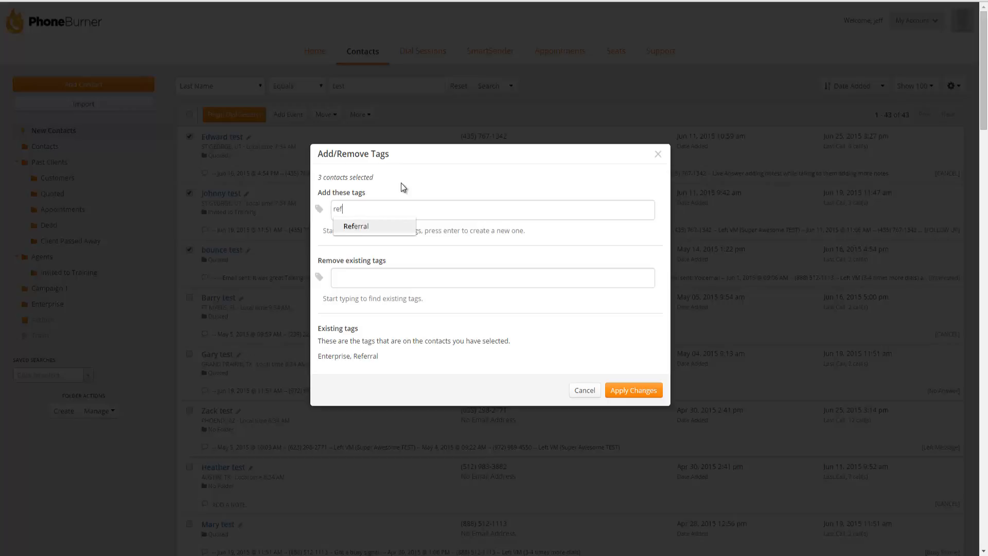
pyautogui.click(356, 225)
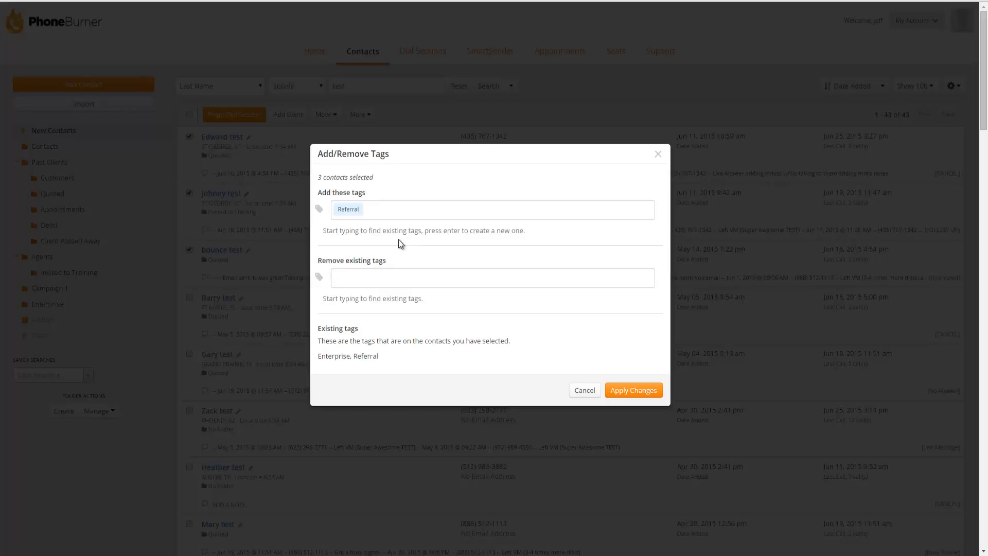
pyautogui.write('100')
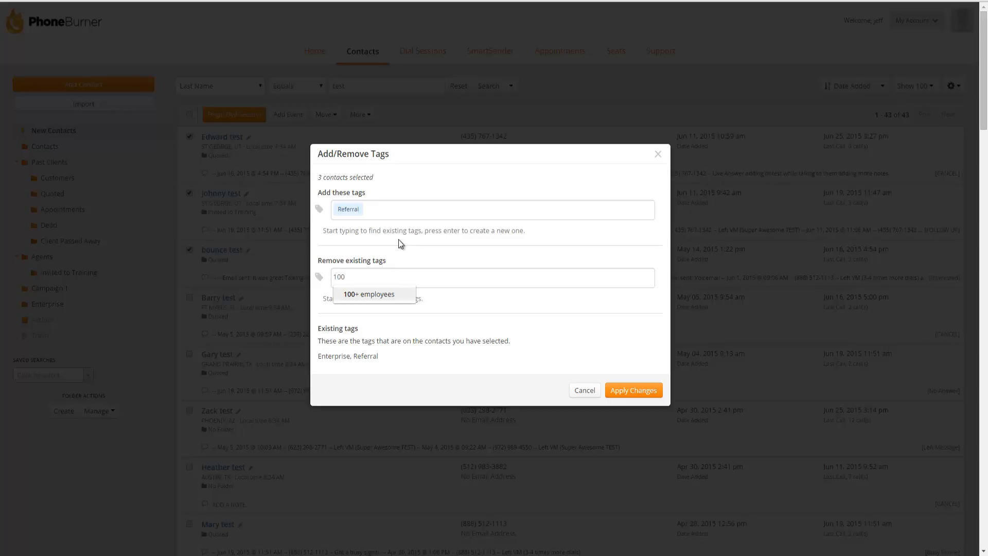
pyautogui.click(368, 294)
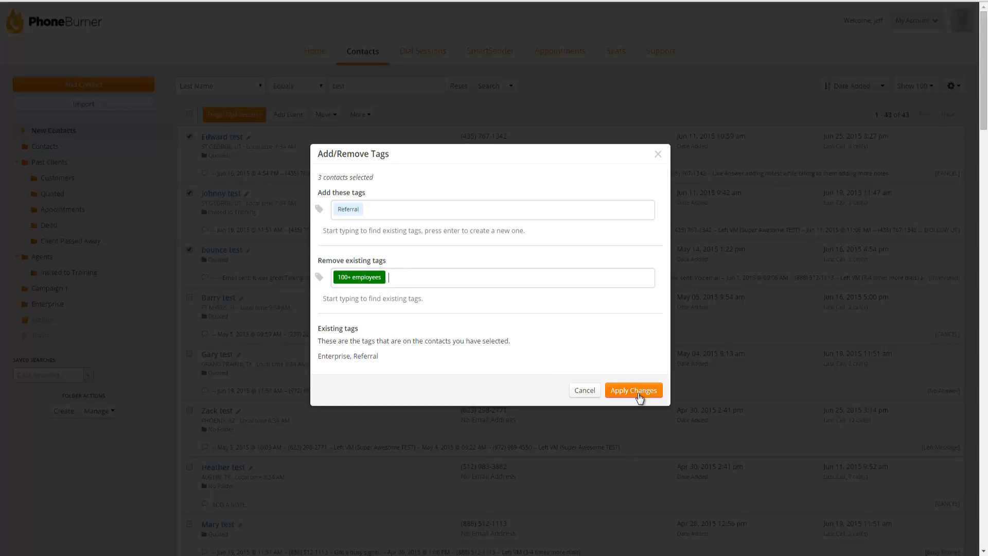
pyautogui.click(633, 390)
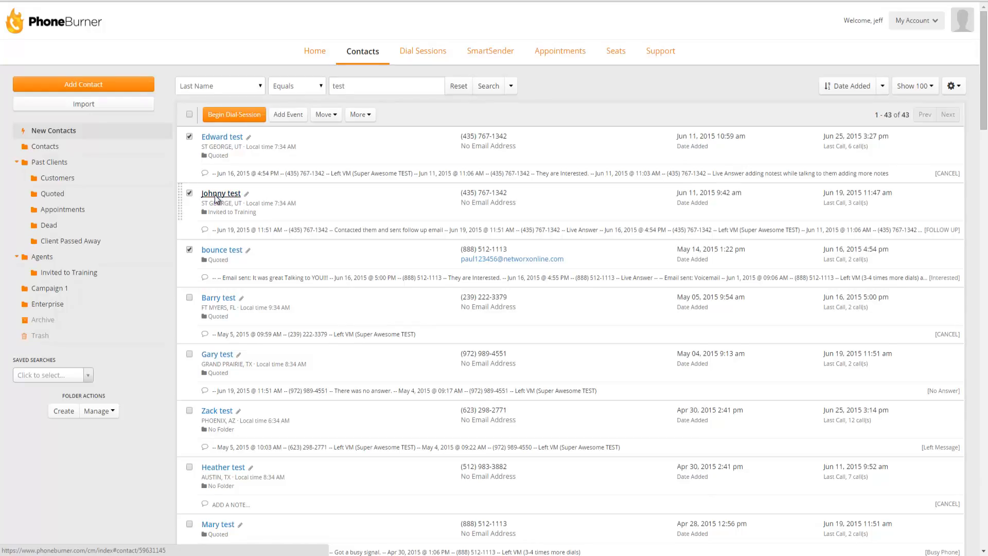
pyautogui.click(220, 193)
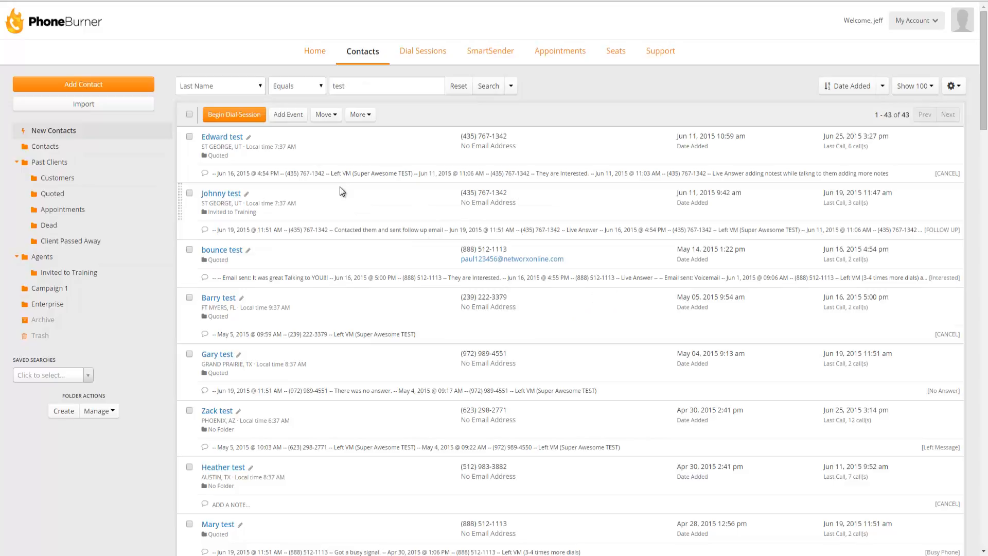
pyautogui.moveTo(254, 192)
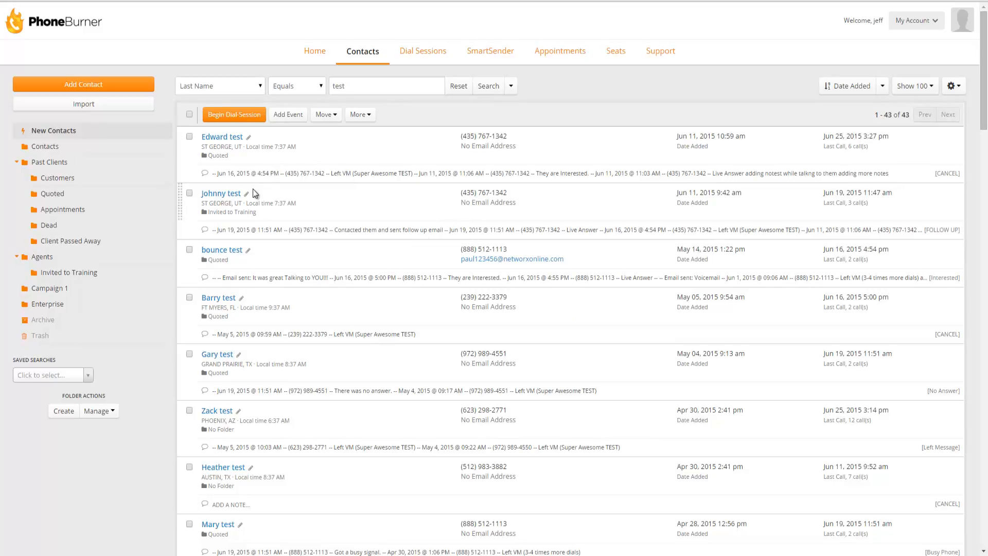
pyautogui.moveTo(512, 85)
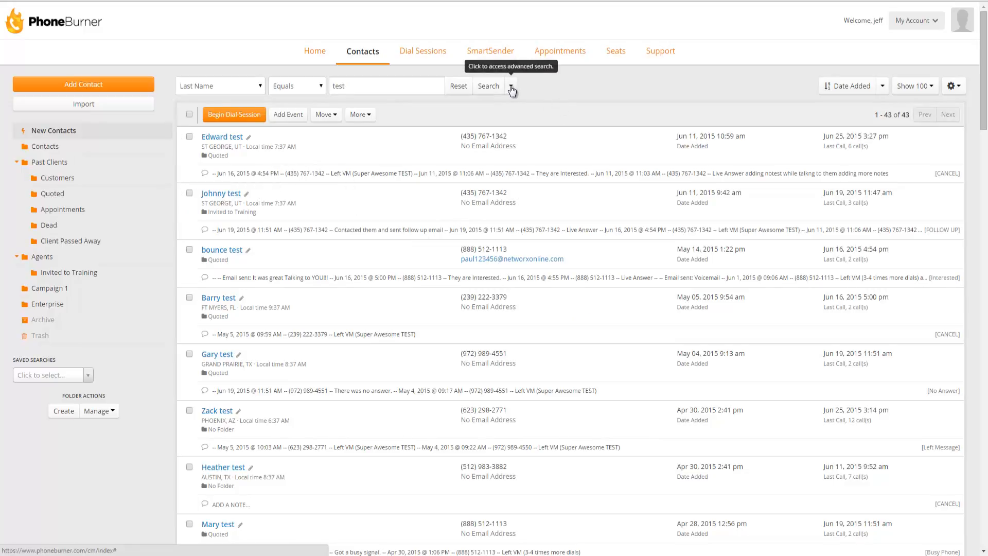
# Run an Advanced Search for contacts that have the Referral tag
pyautogui.click(512, 85)
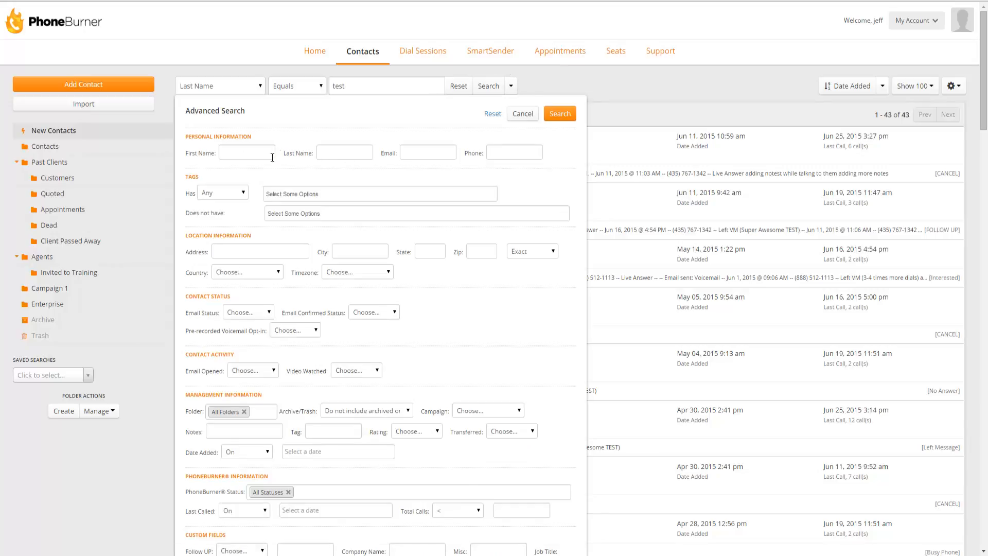
pyautogui.moveTo(308, 254)
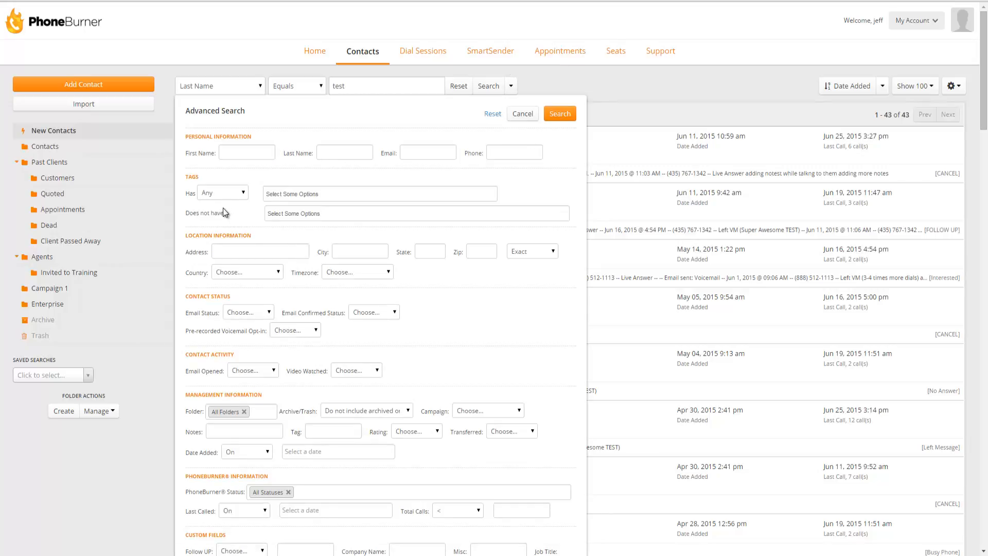
pyautogui.click(222, 193)
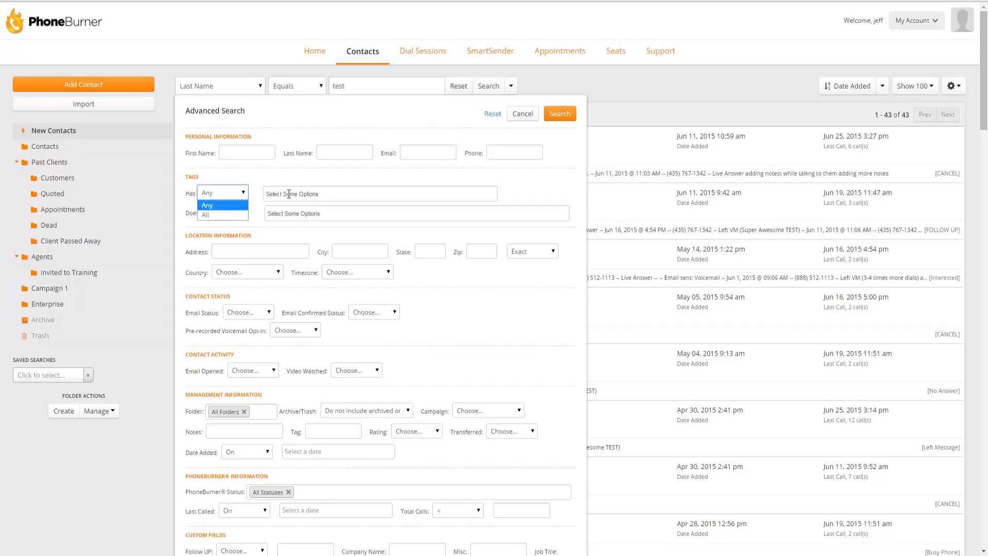
pyautogui.click(222, 205)
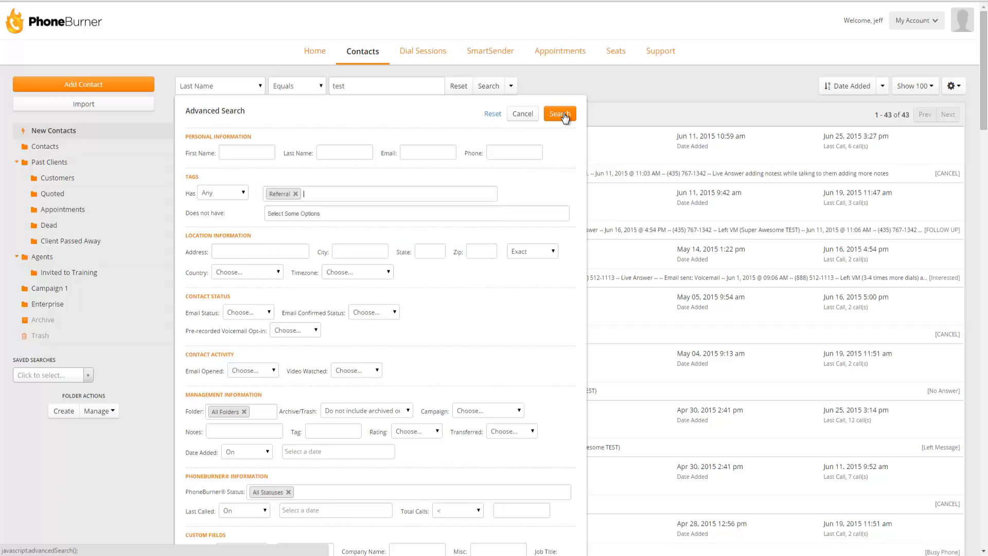
pyautogui.click(558, 115)
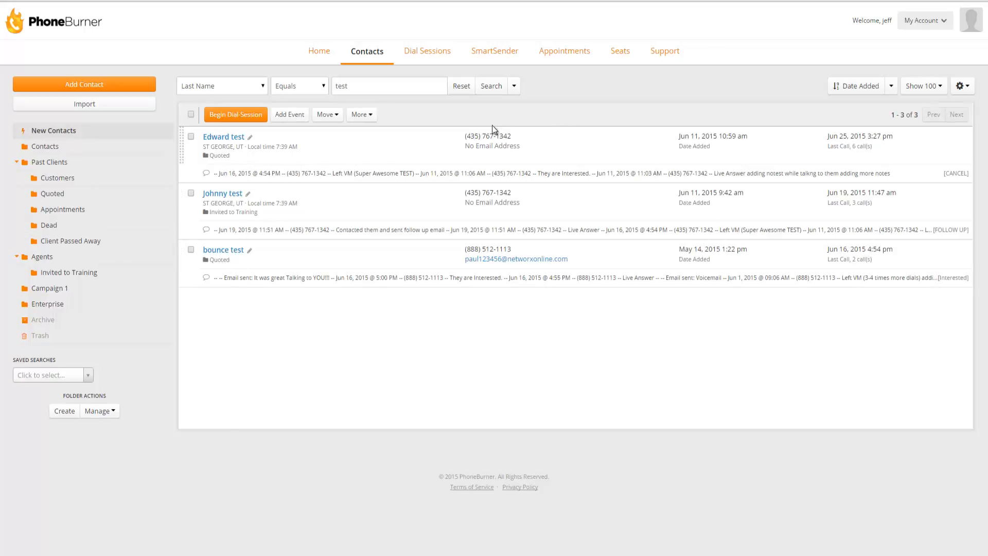
# Refine the Advanced Search to also exclude contacts carrying a chosen tag
pyautogui.click(512, 85)
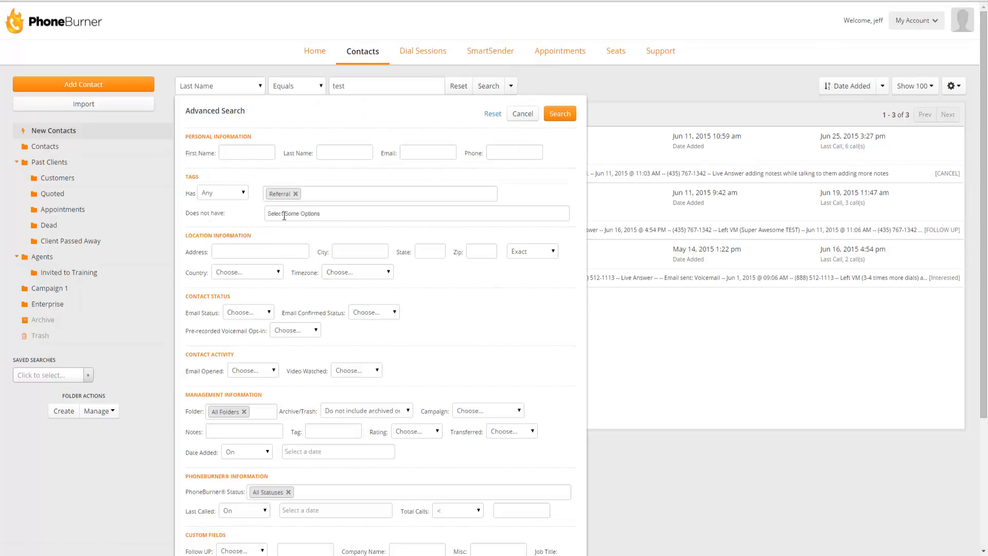
pyautogui.click(416, 213)
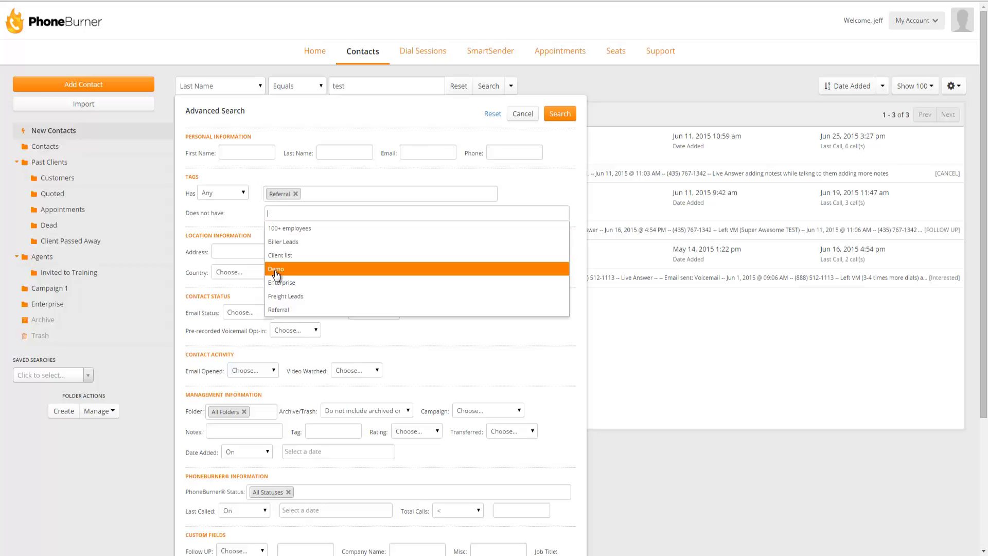
pyautogui.click(275, 268)
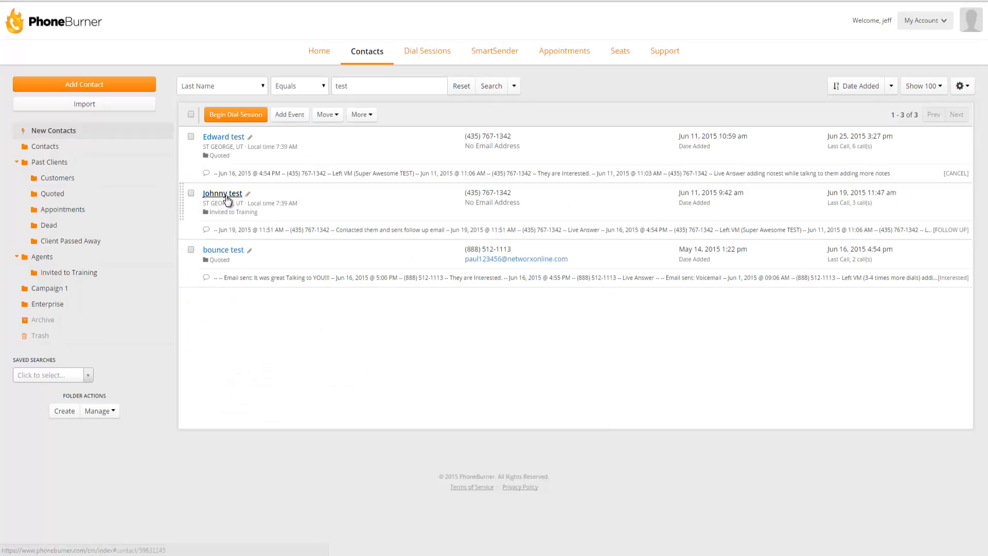
# Tag Johnny test with Demo and return to the results, now Edward and bounce test
pyautogui.click(222, 192)
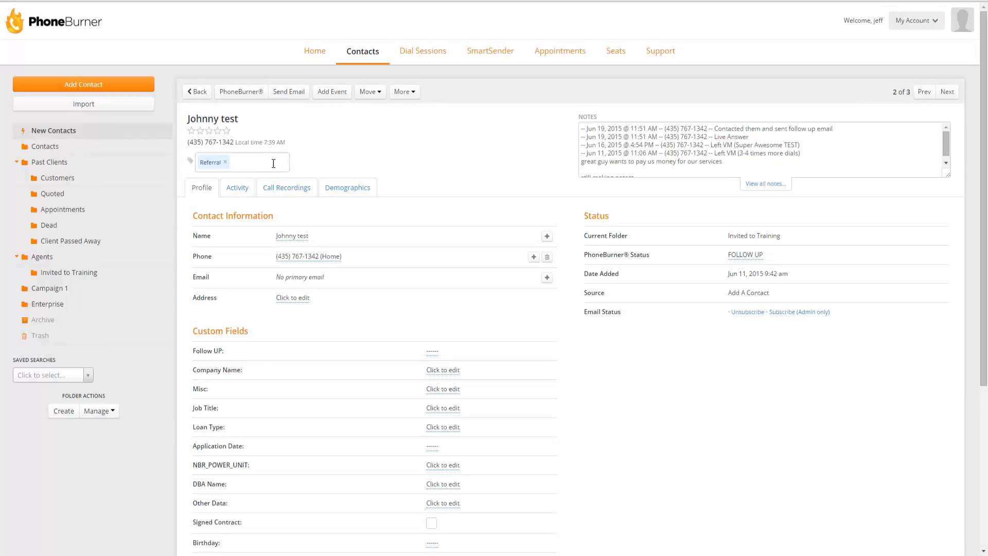
pyautogui.click(258, 161)
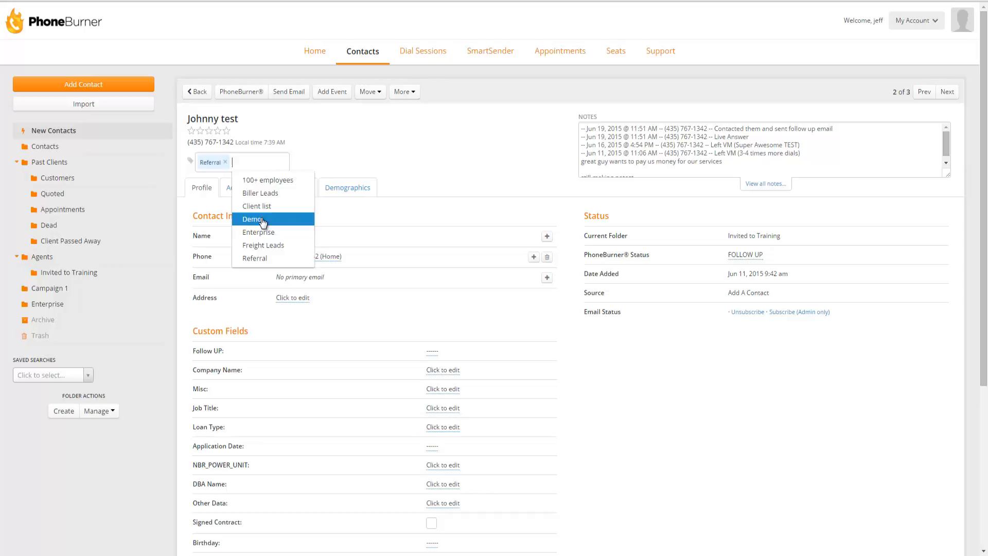
pyautogui.click(253, 218)
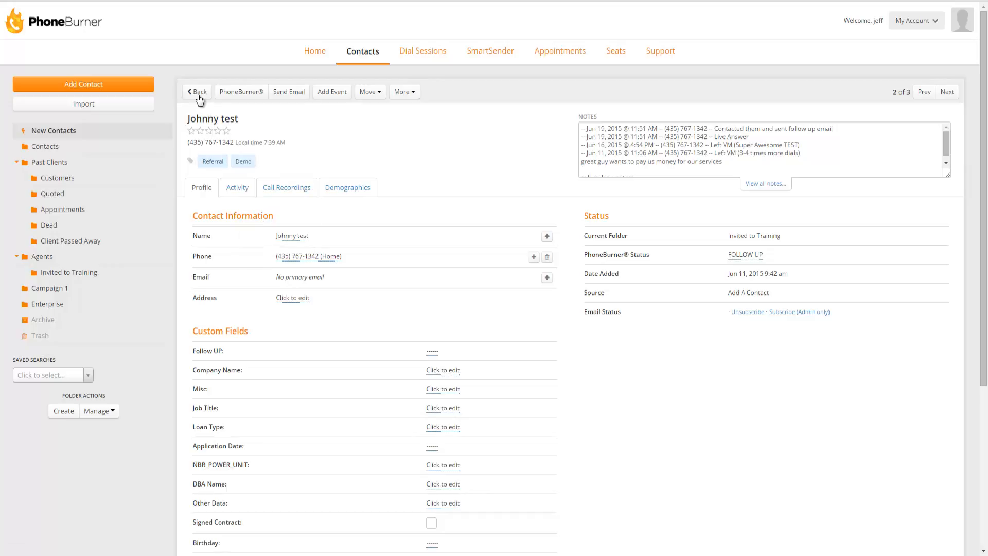
pyautogui.click(197, 91)
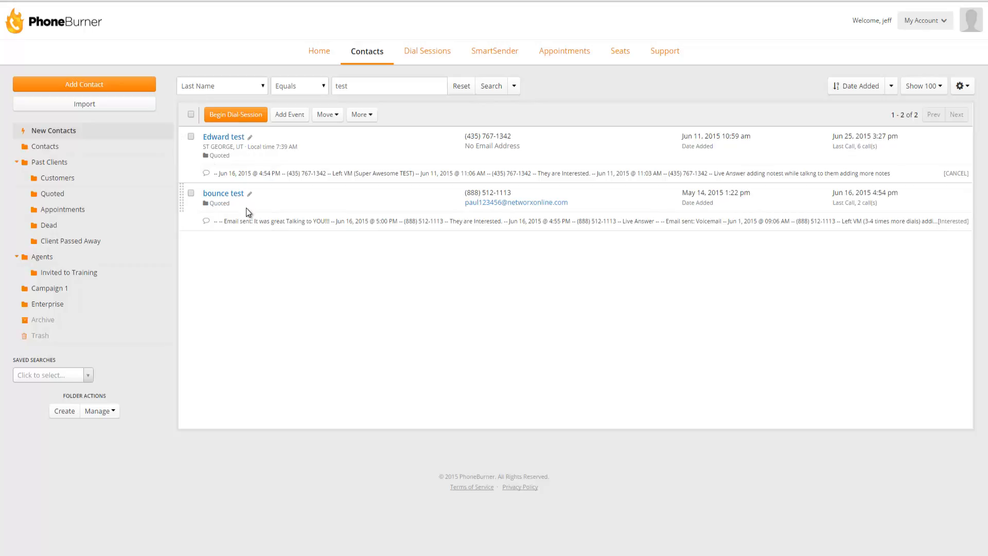
# Drop the Demo exclusion from the advanced tag search and rerun it, keeping Referral under Has
pyautogui.click(512, 85)
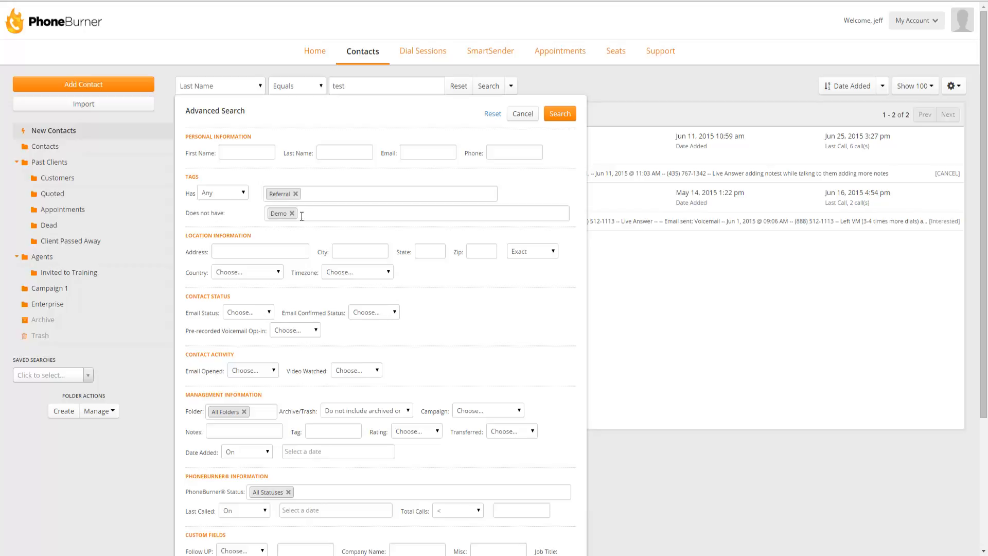
pyautogui.moveTo(299, 246)
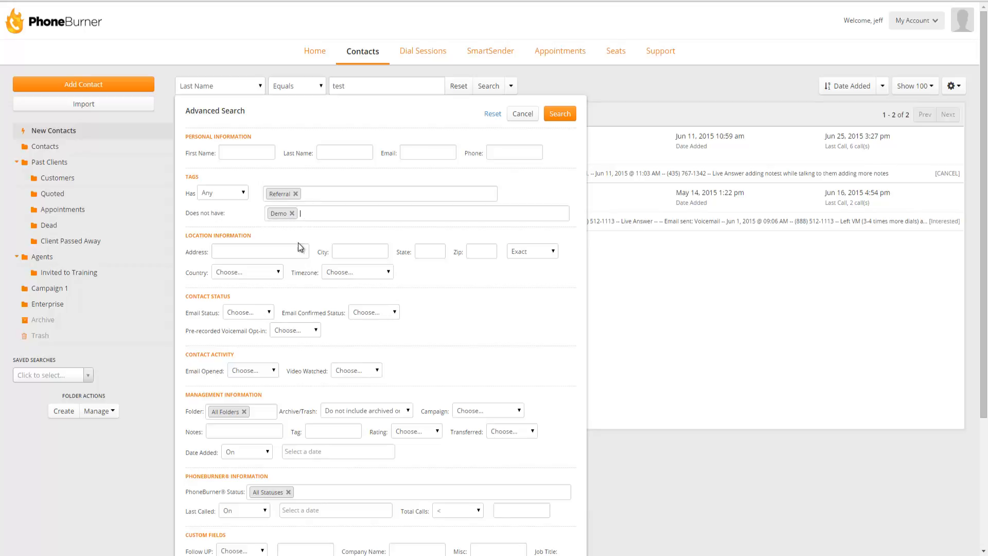
pyautogui.click(295, 213)
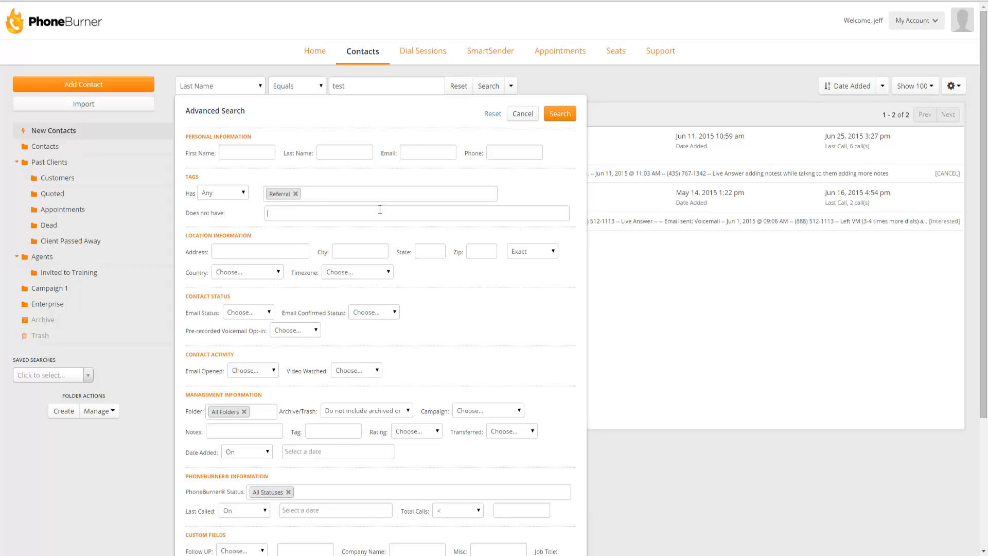
pyautogui.click(522, 113)
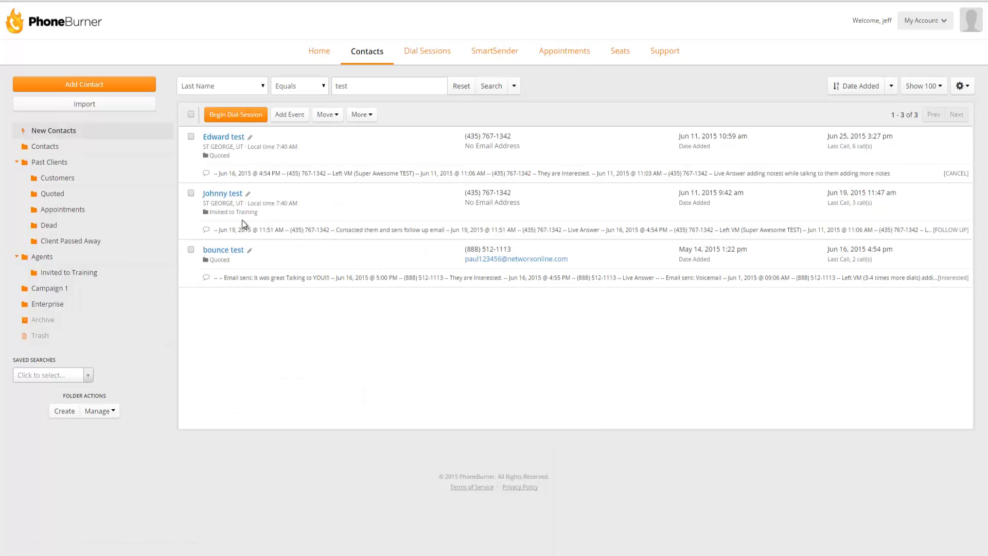
pyautogui.moveTo(303, 342)
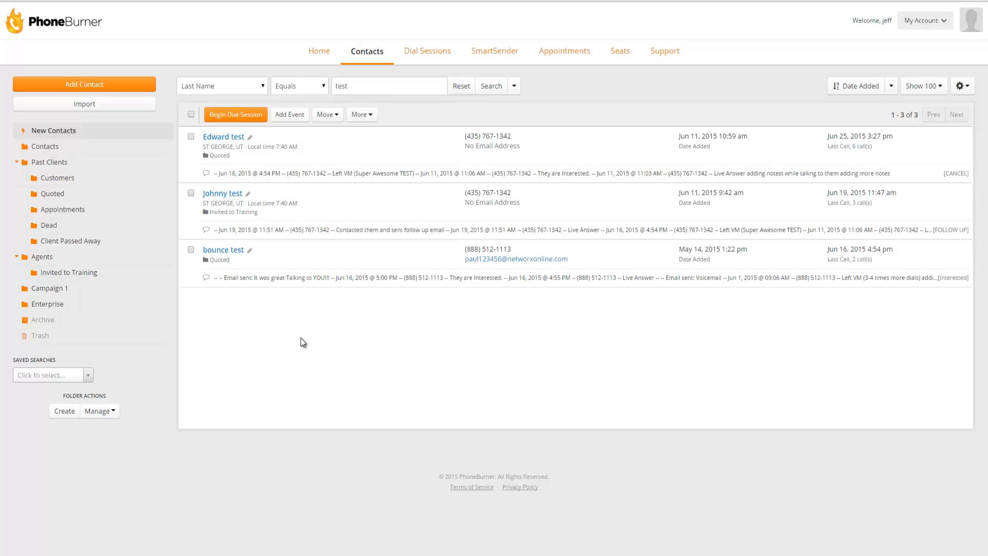
pyautogui.moveTo(240, 156)
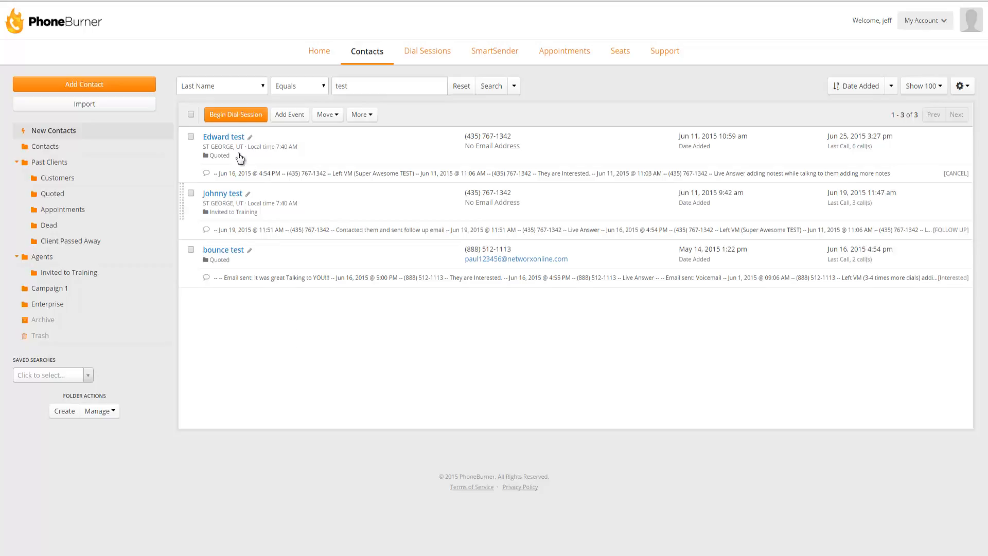
# Select all three listed contacts and begin a dial session with them
pyautogui.click(190, 114)
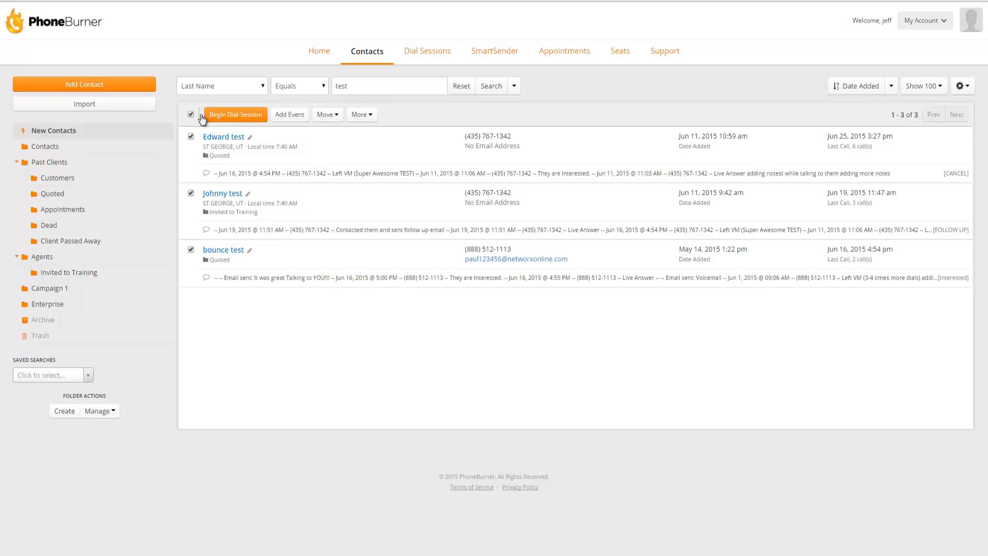
pyautogui.click(235, 114)
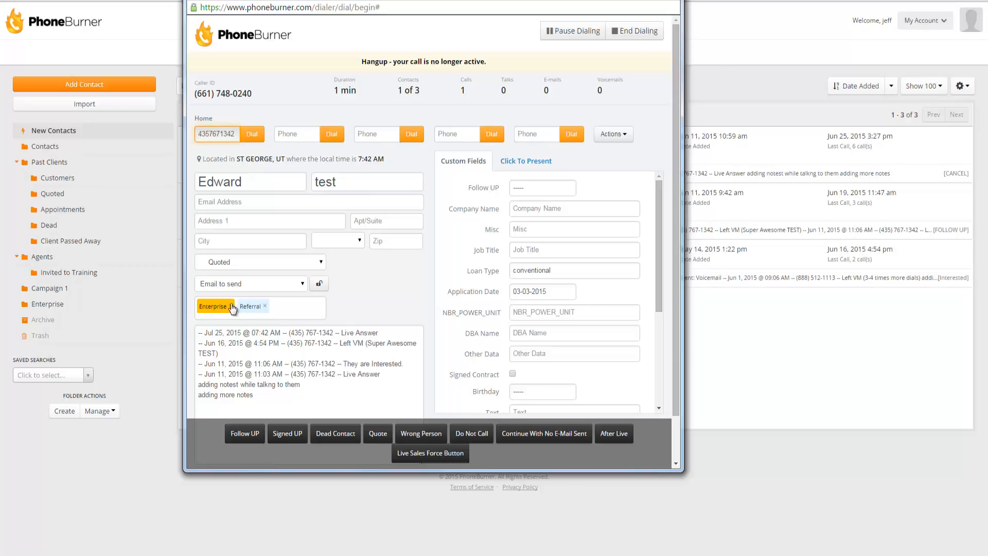
# Remove Edward test's Enterprise tag and add a Realtor tag from the suggestions
pyautogui.click(230, 307)
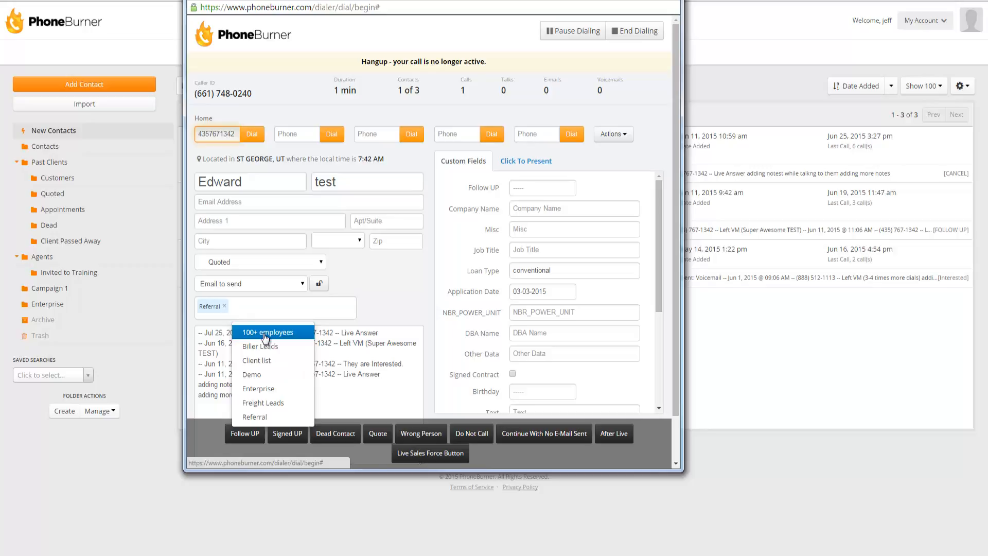
pyautogui.moveTo(253, 417)
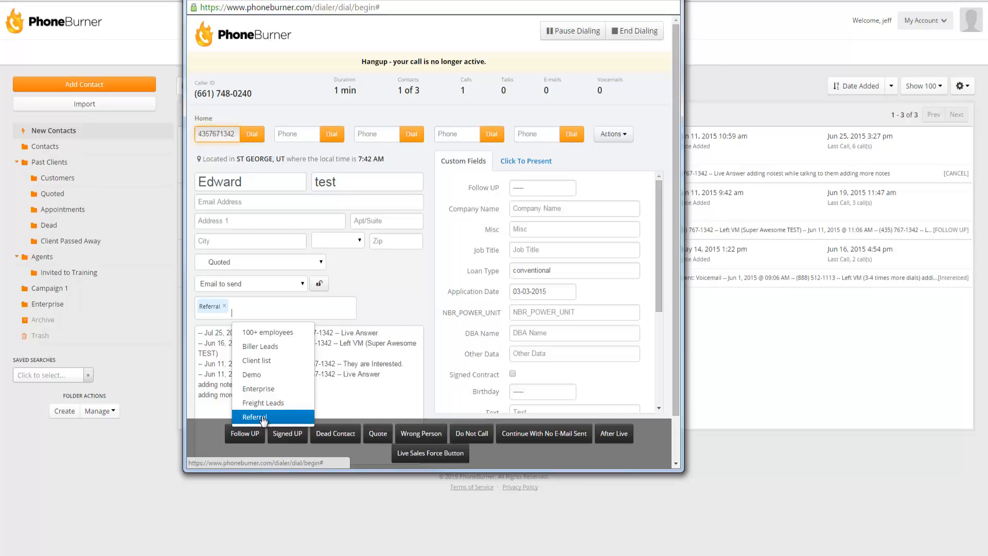
pyautogui.write('Realtor ×')
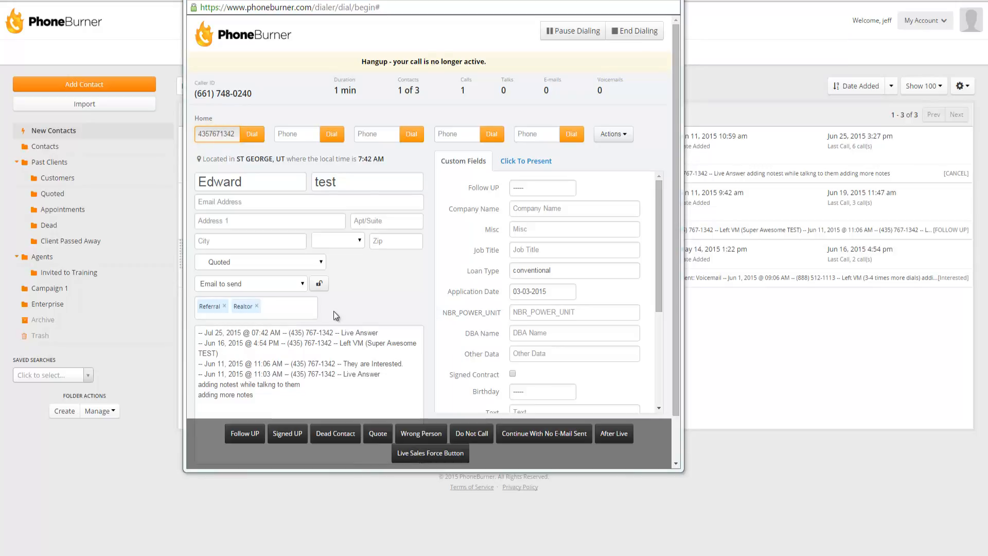
pyautogui.moveTo(592, 144)
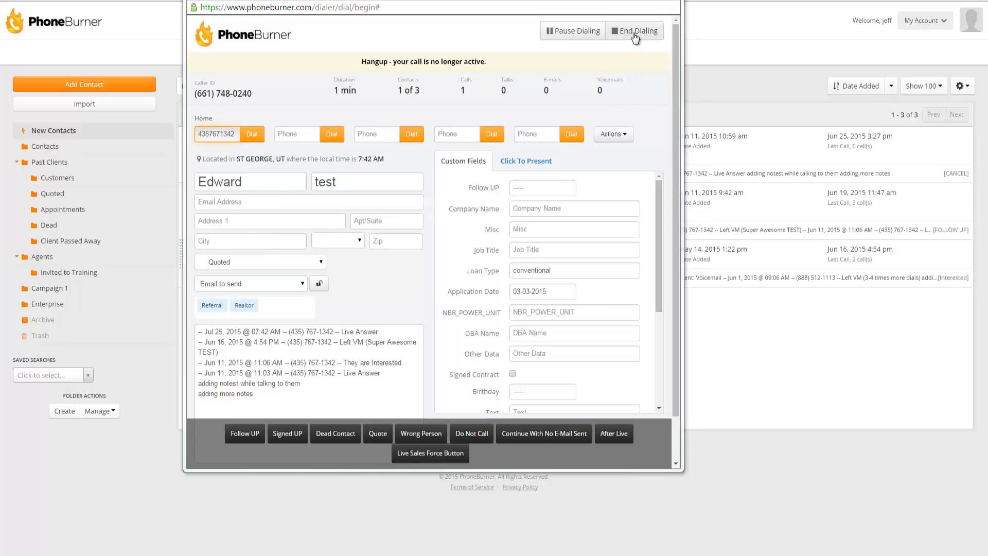
# End the dial session and return to the Manage Tags page listing Realtor among eight tags
pyautogui.click(634, 30)
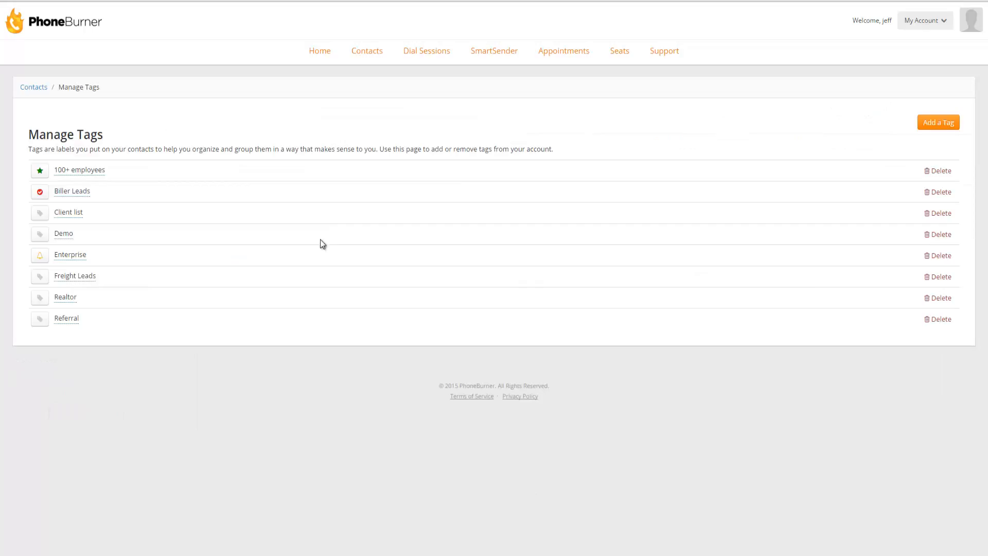
pyautogui.moveTo(129, 165)
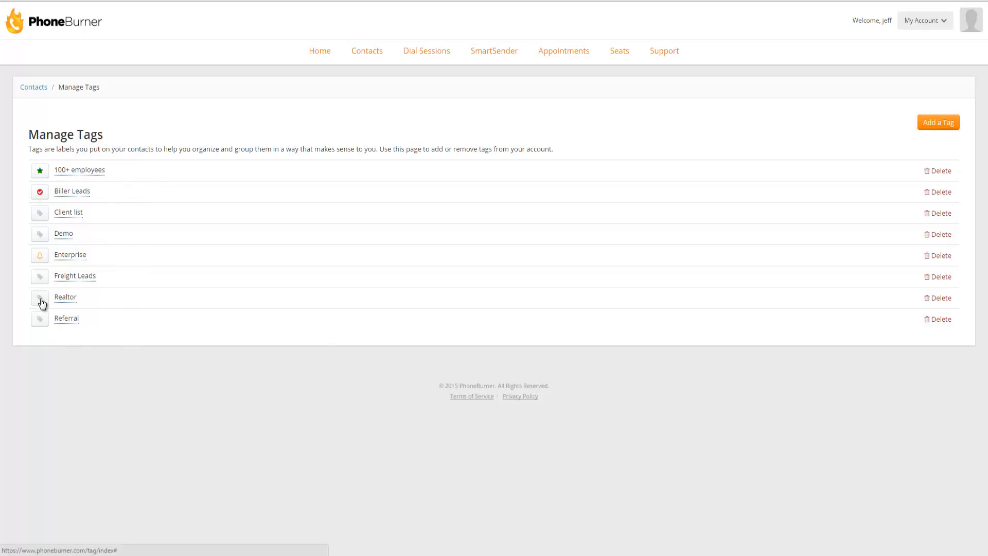
# Give the Realtor tag a blue house icon from the color and icon picker
pyautogui.click(40, 297)
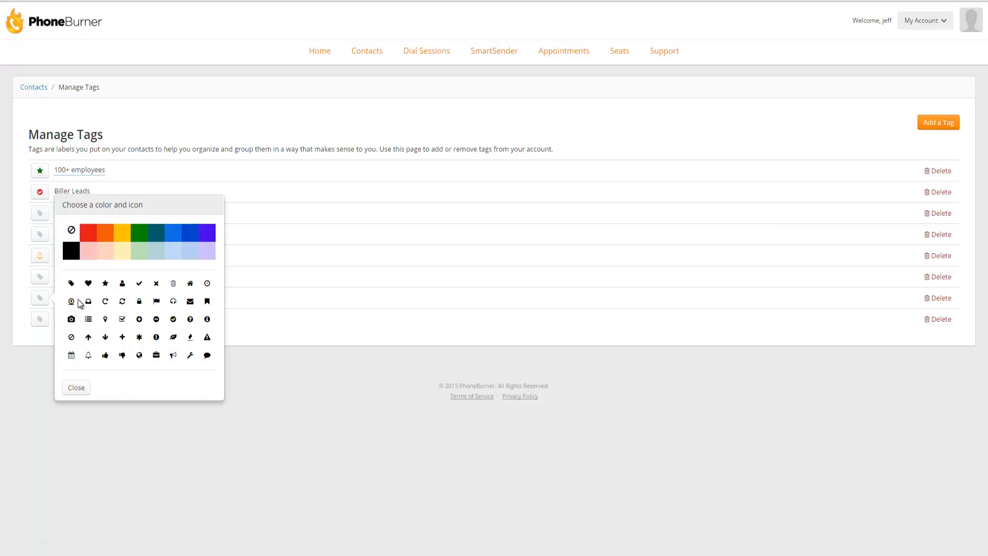
pyautogui.click(76, 387)
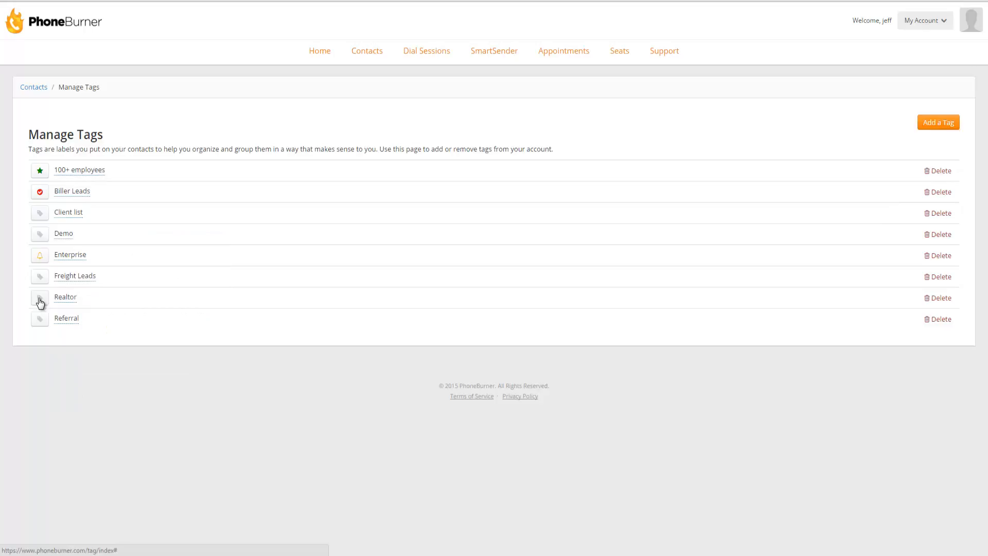
pyautogui.click(40, 298)
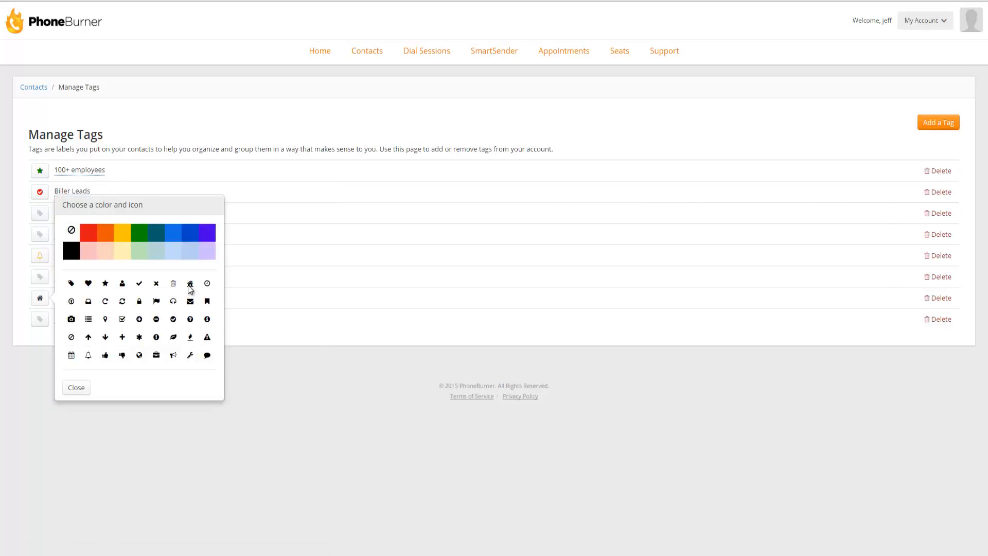
pyautogui.click(76, 387)
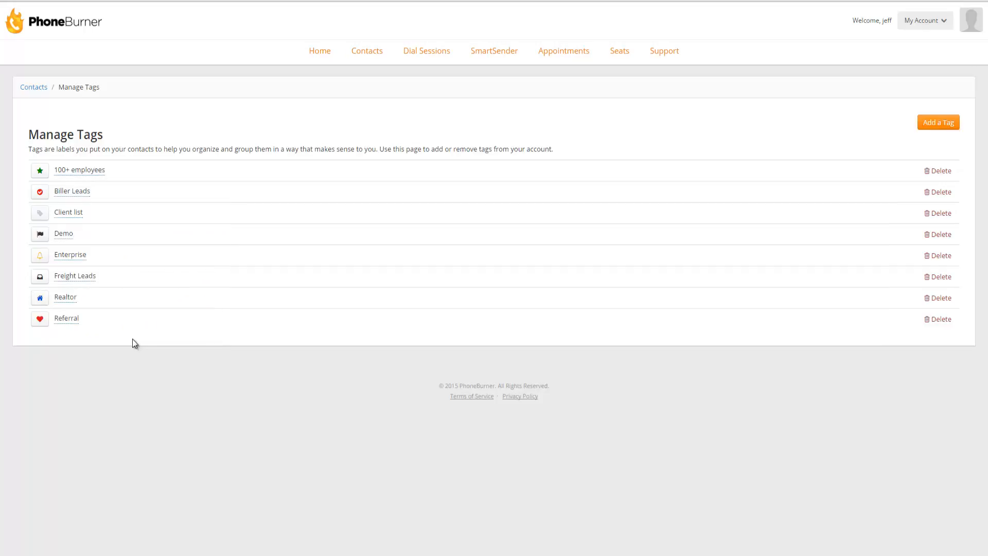
pyautogui.moveTo(55, 121)
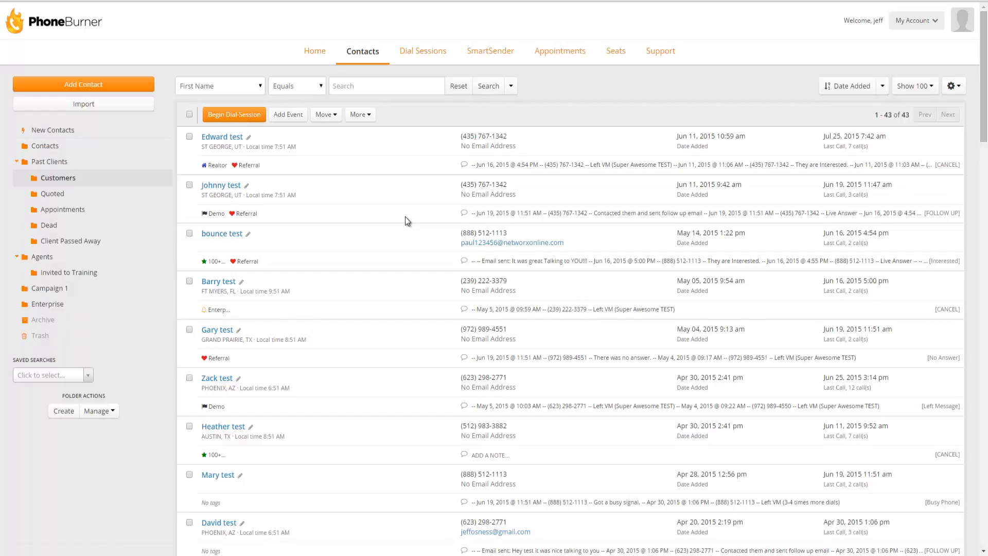
pyautogui.moveTo(205, 164)
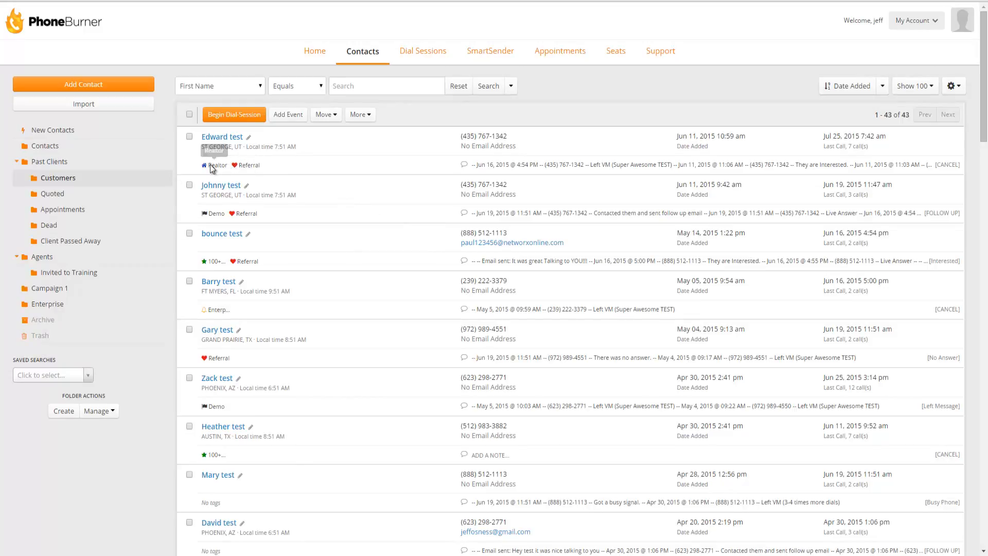
pyautogui.moveTo(264, 166)
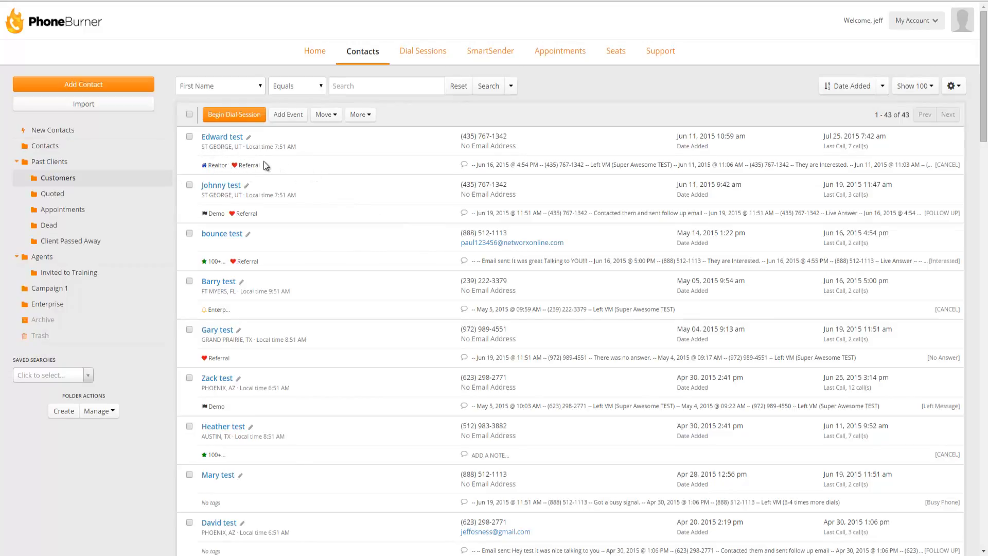
pyautogui.moveTo(288, 164)
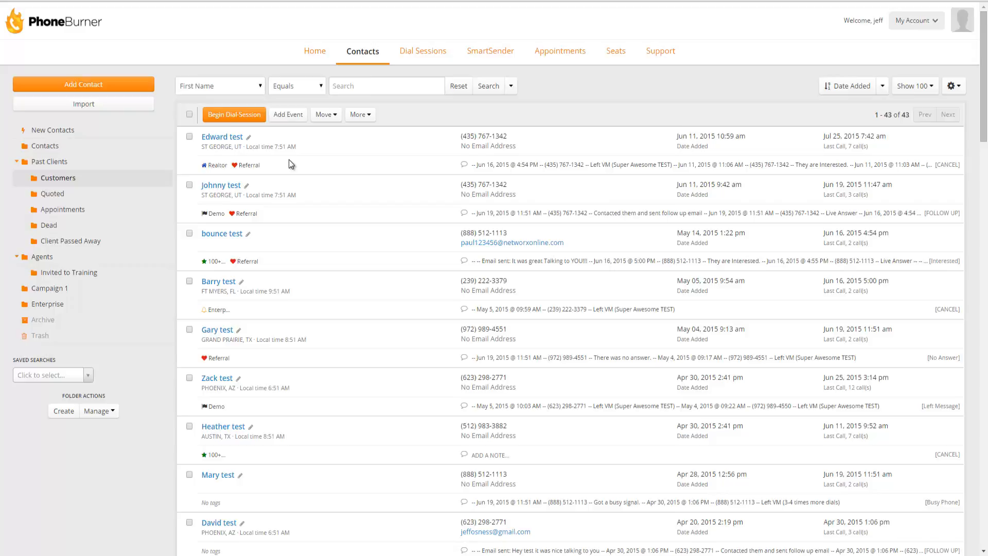
# Scroll the contact list to view the colored tag icons beside each contact
pyautogui.scroll(-3)
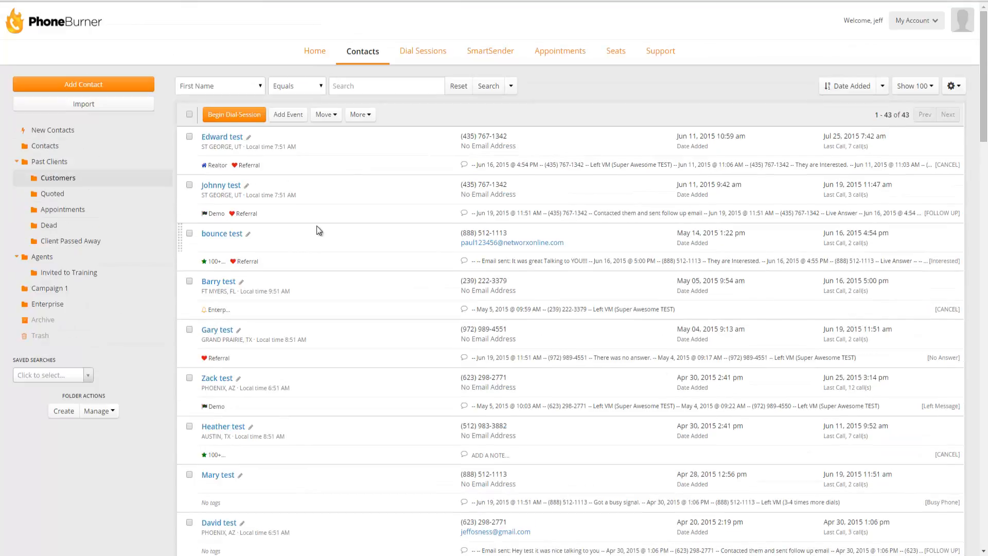
pyautogui.moveTo(319, 236)
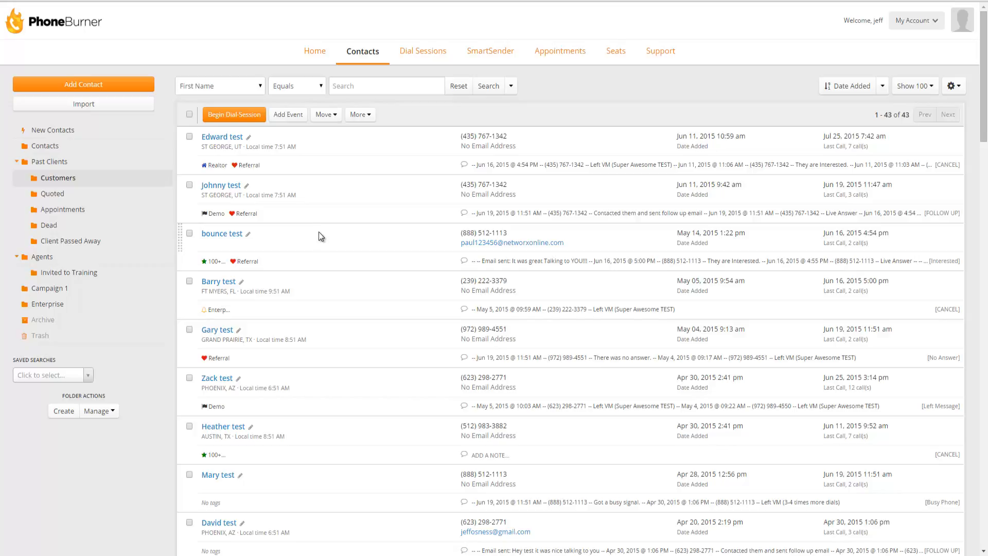